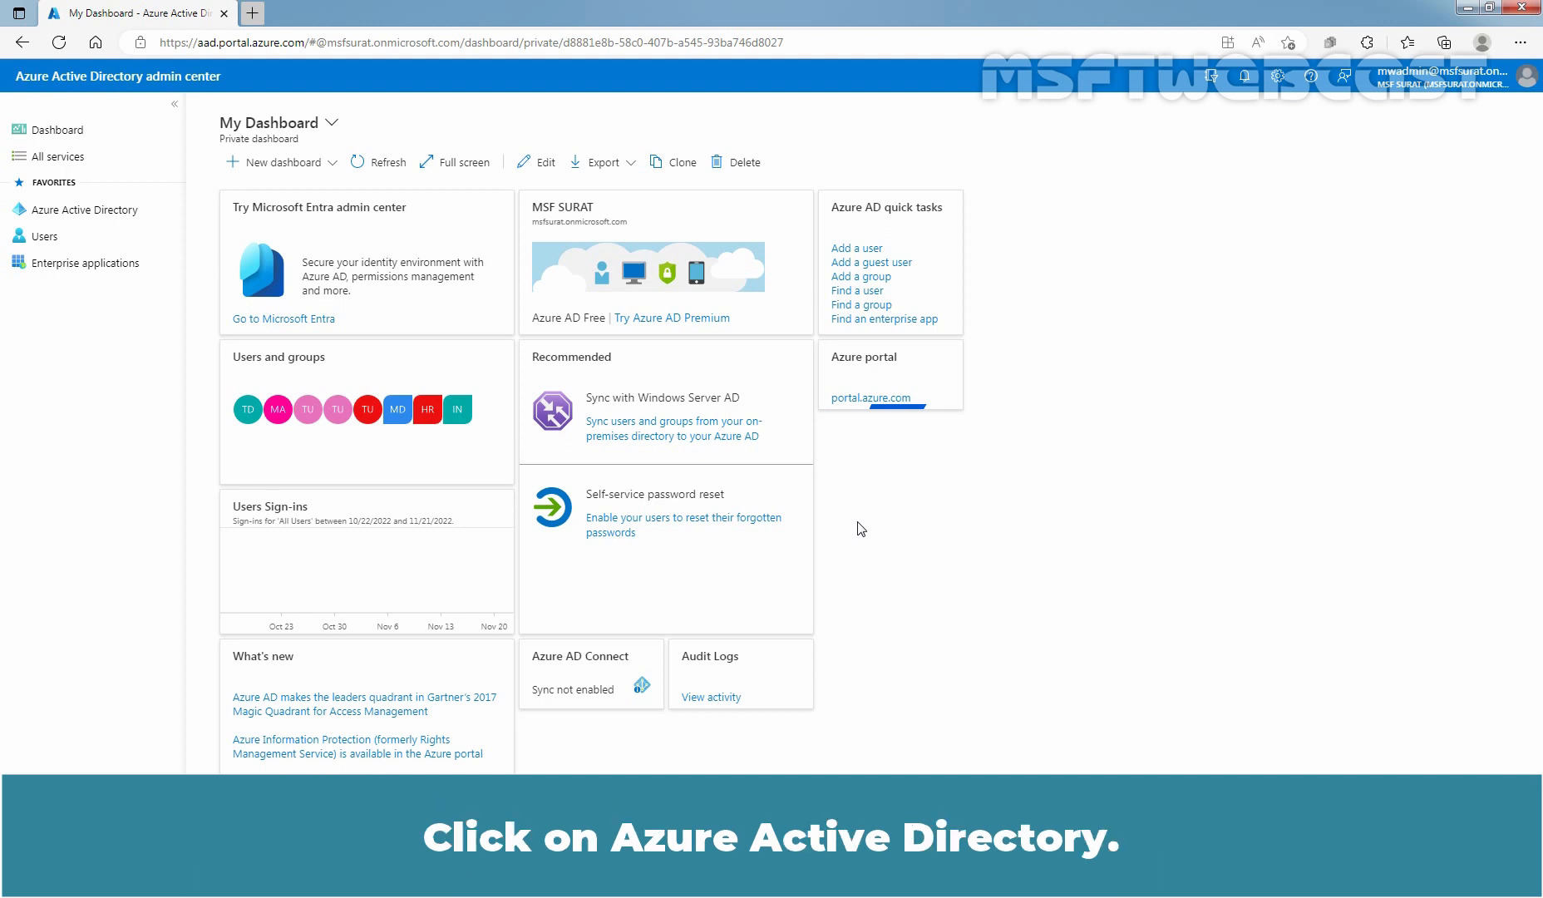
mouse_move(93, 209)
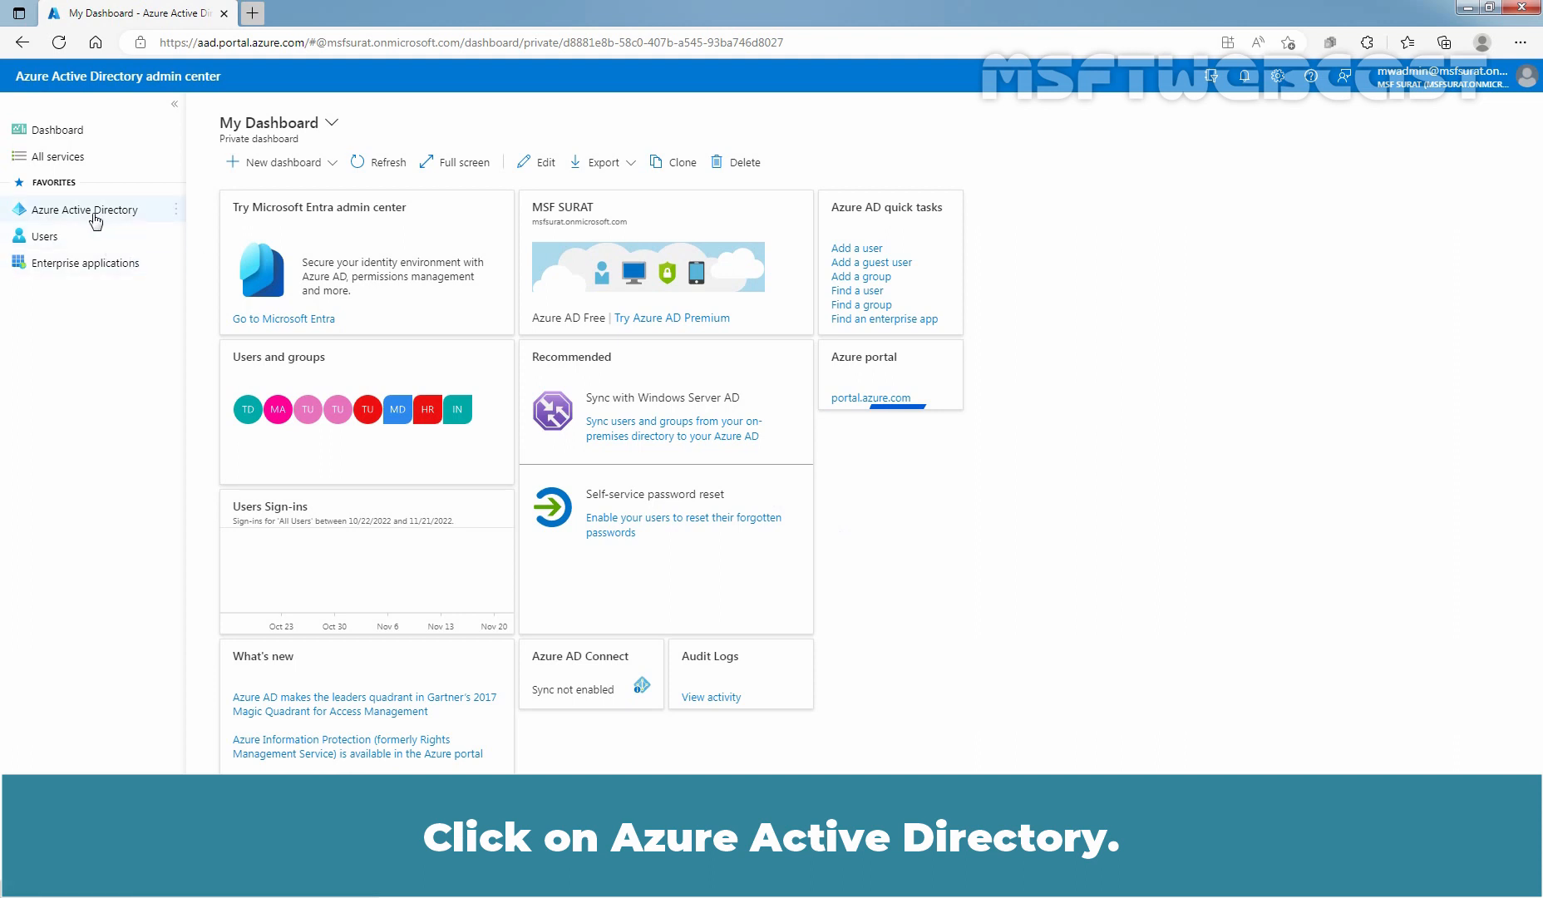
Step: Show the MSF SURAT tenant overview with primary domain msfsurat.onmicrosoft.com
click(87, 209)
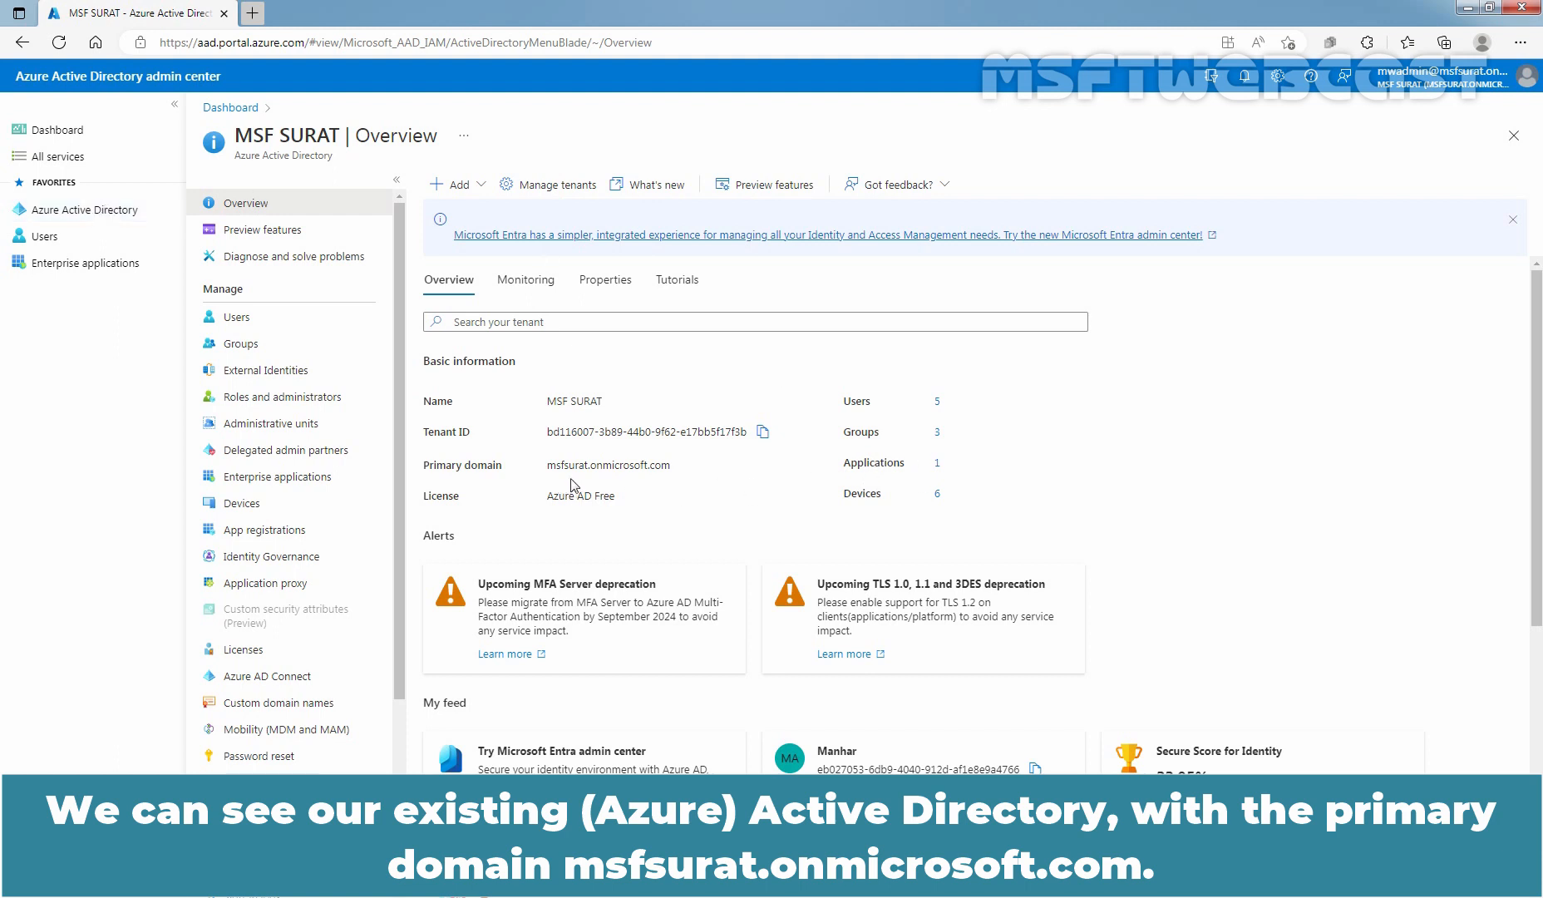
mouse_move(661, 490)
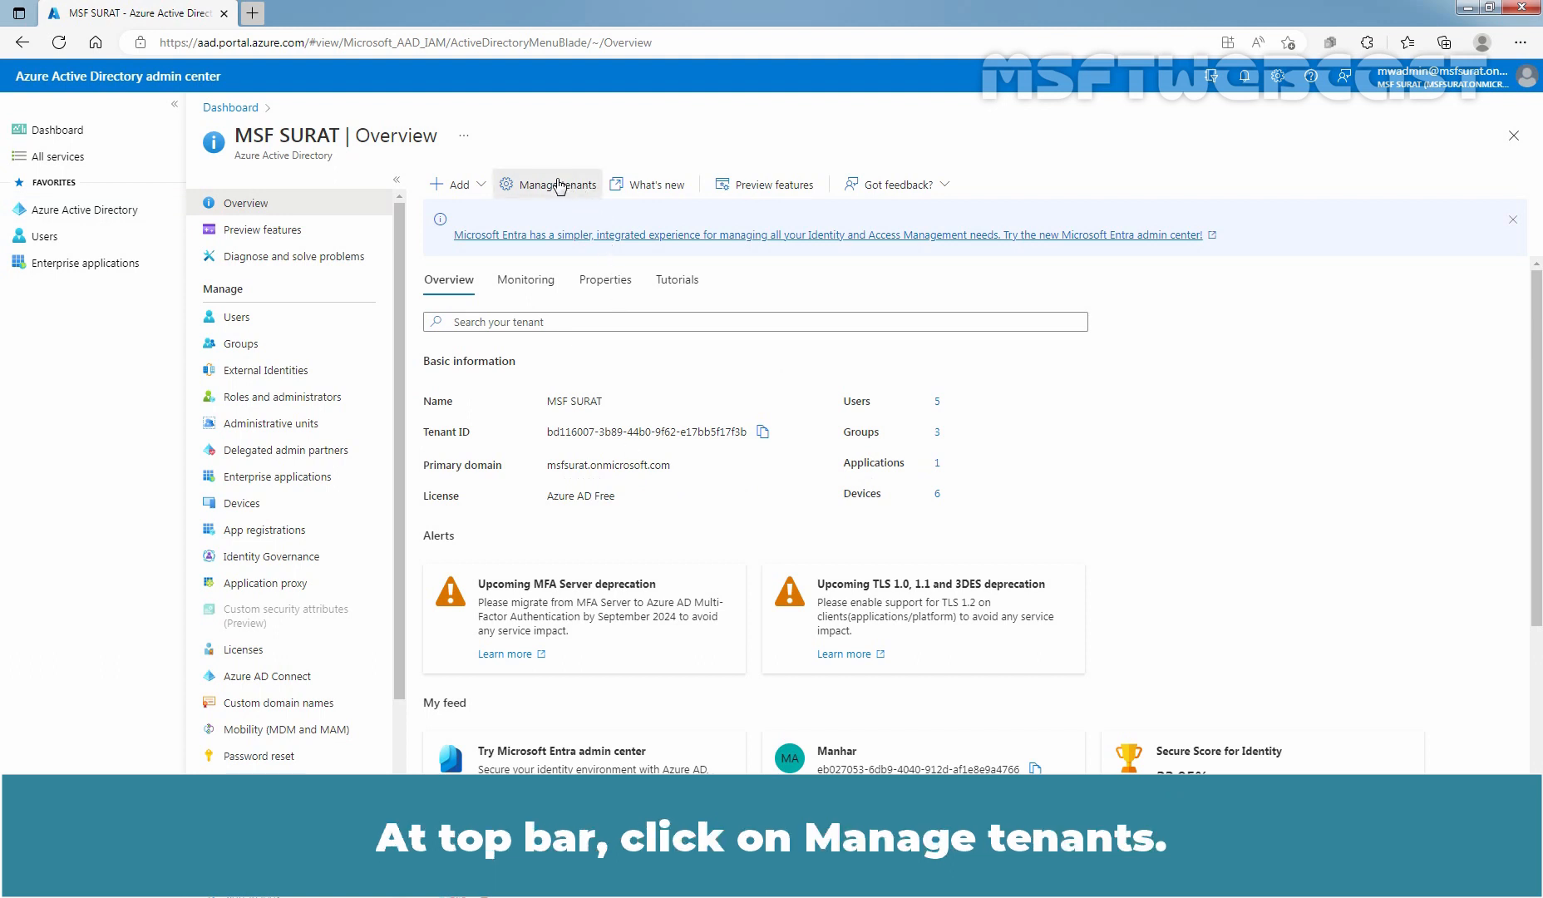
Step: Start the Create a tenant wizard from Manage tenants, tenant type Azure Active Directory
click(545, 184)
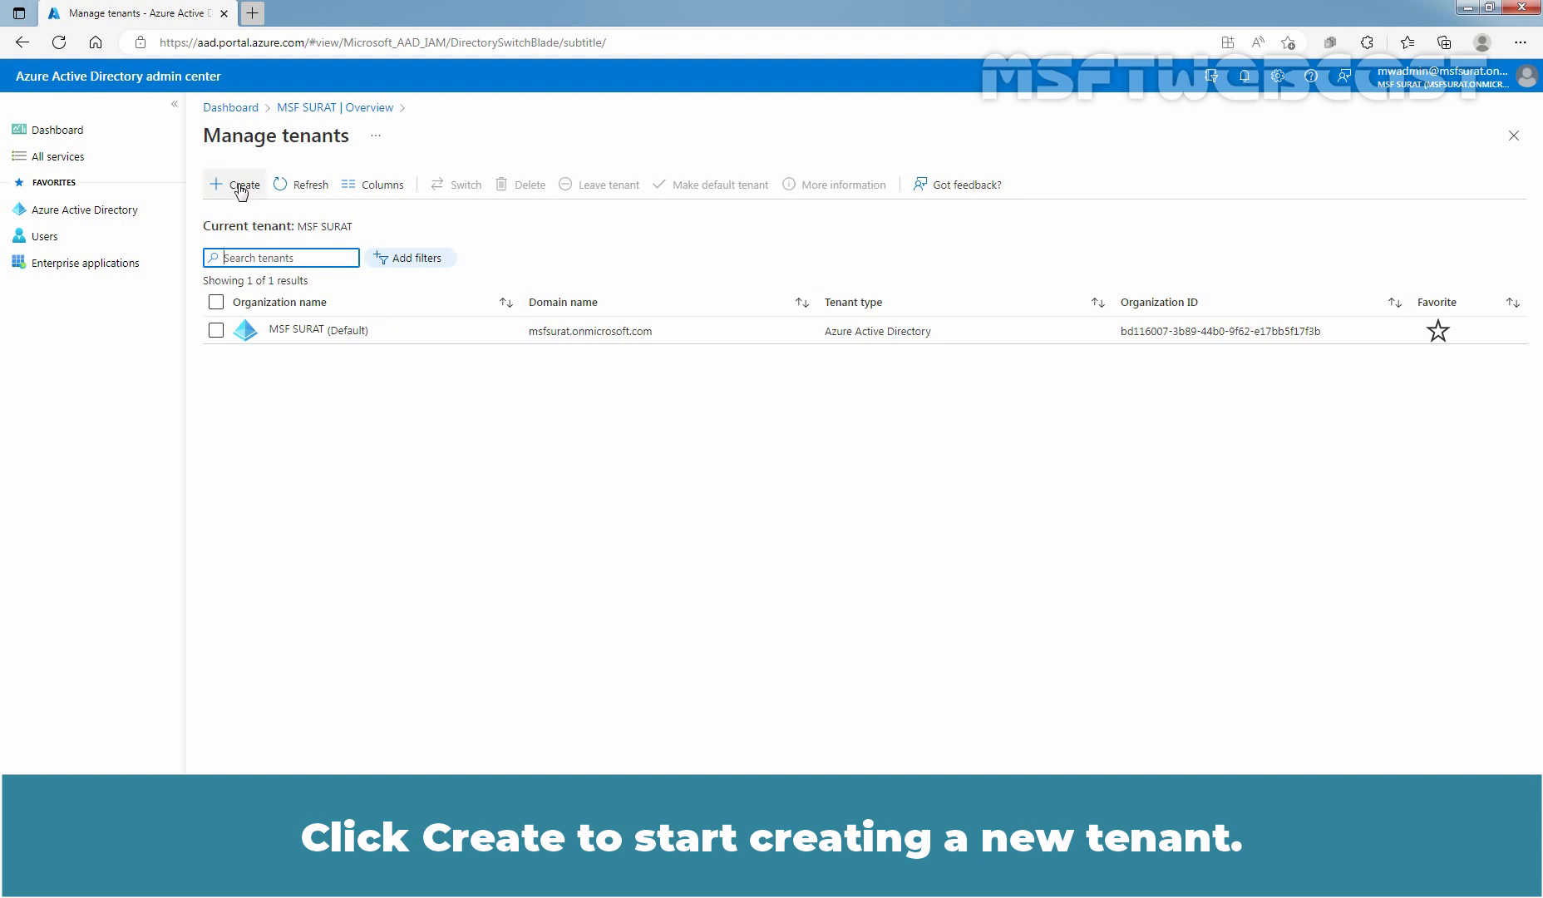
click(241, 185)
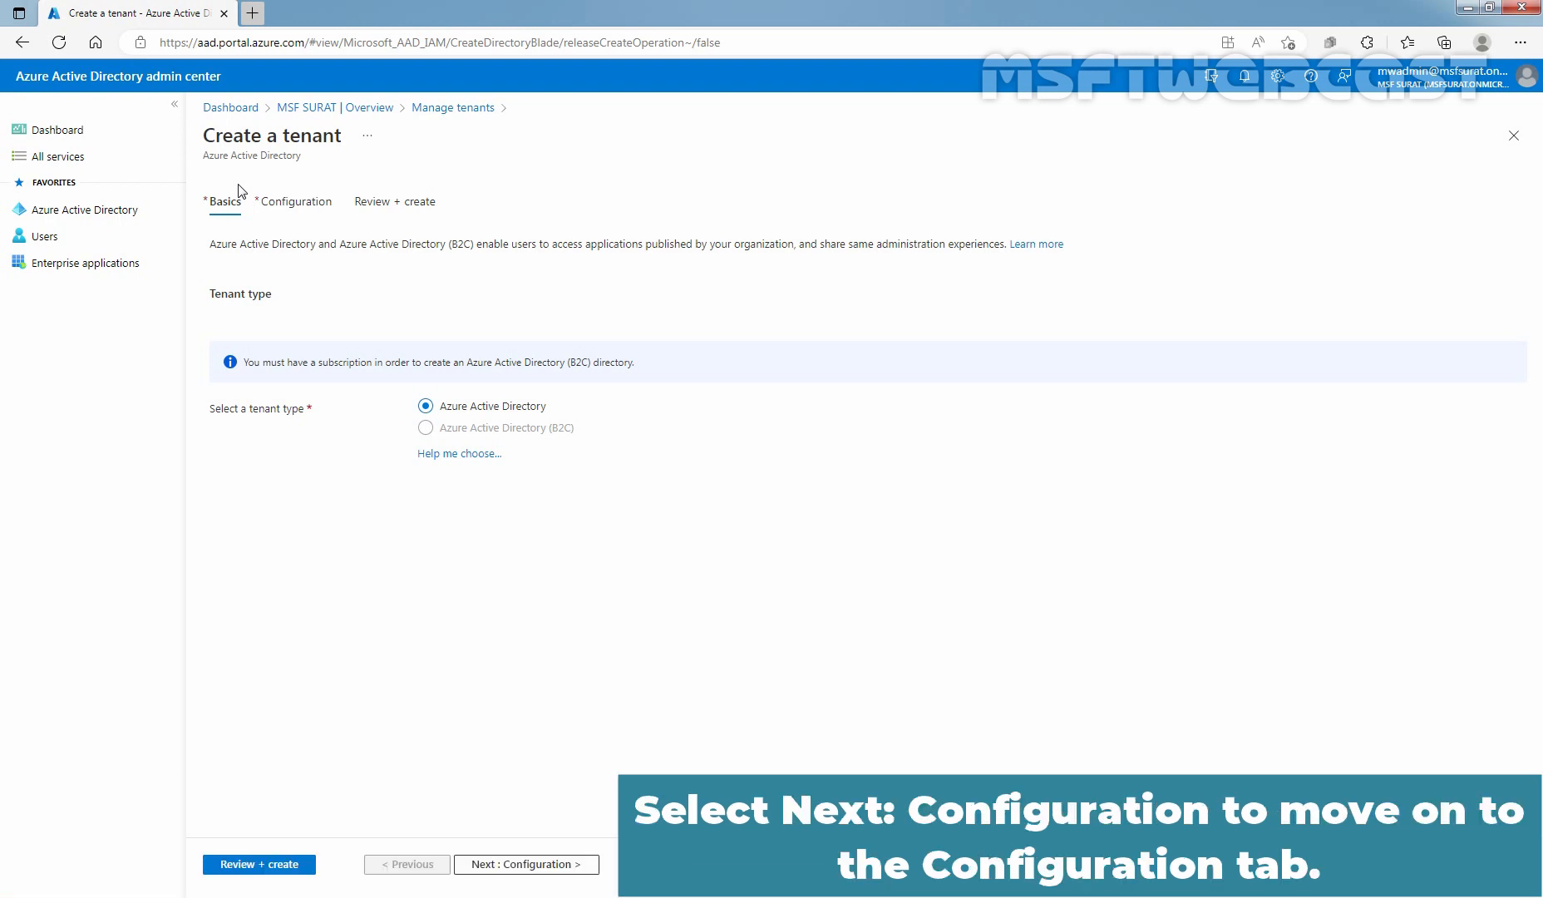
mouse_move(527, 864)
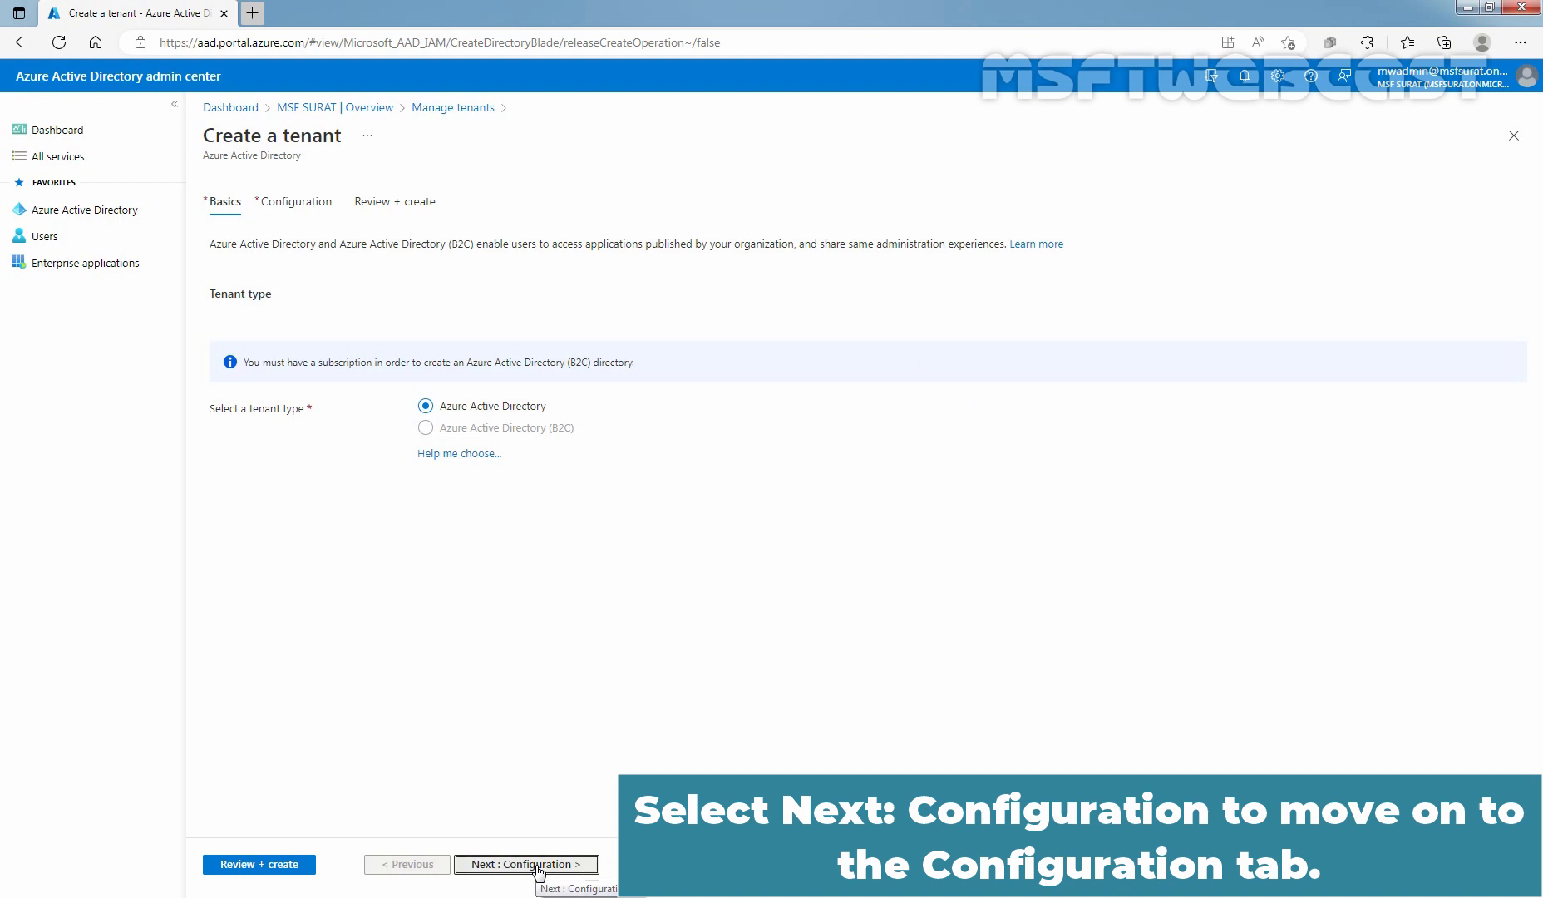
Step: Enter organization name MSF SURAT 2.0 and initial domain msfsuratv2, keeping United States
click(525, 863)
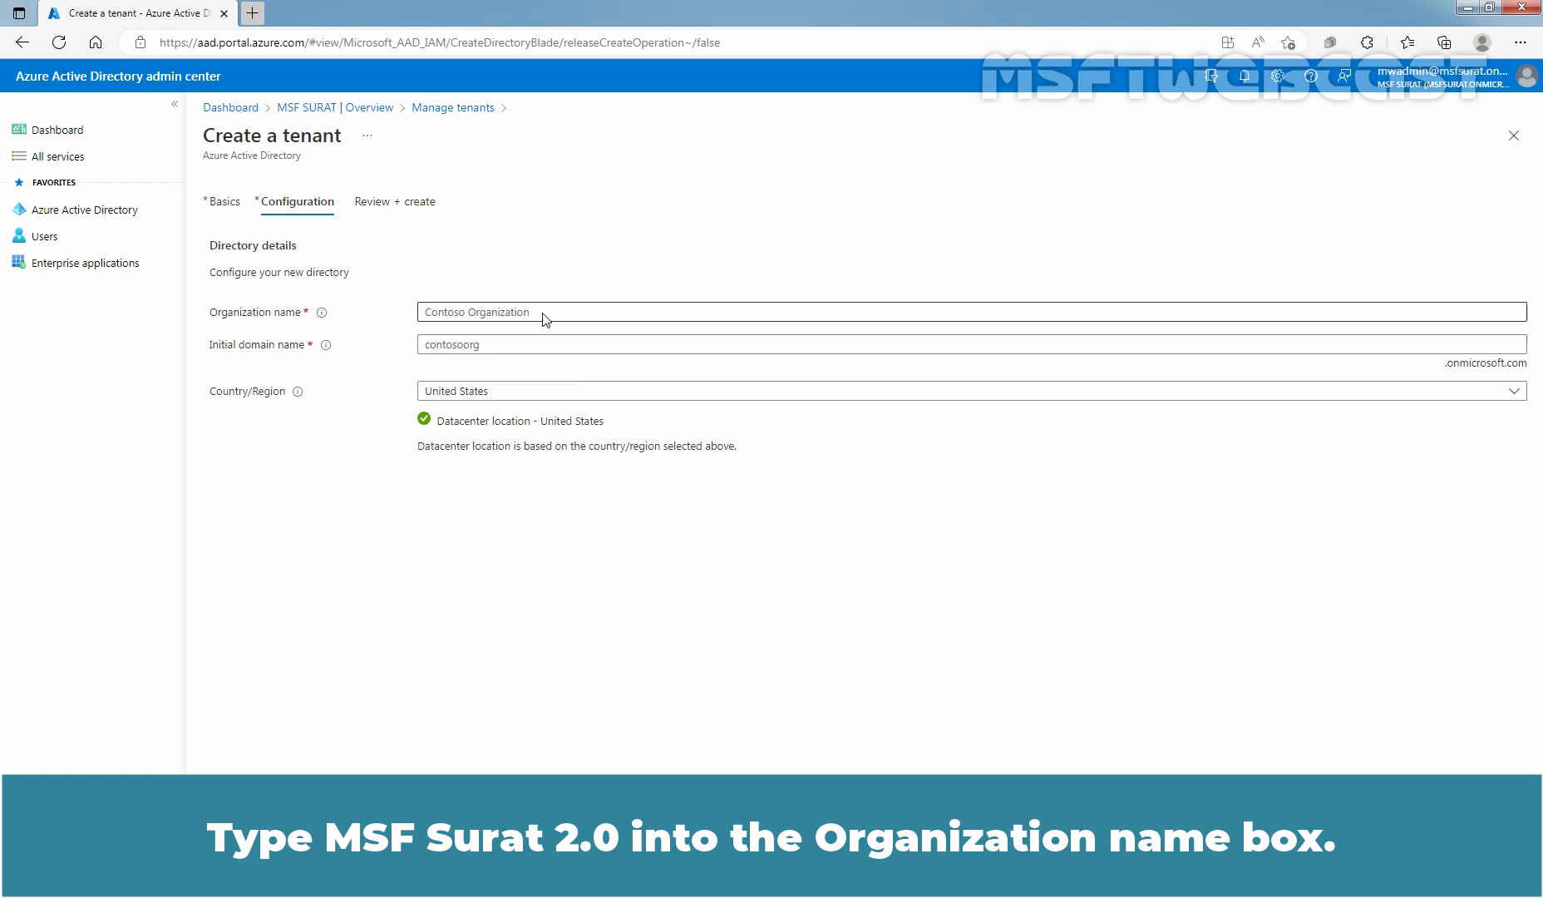
text(MSF S)
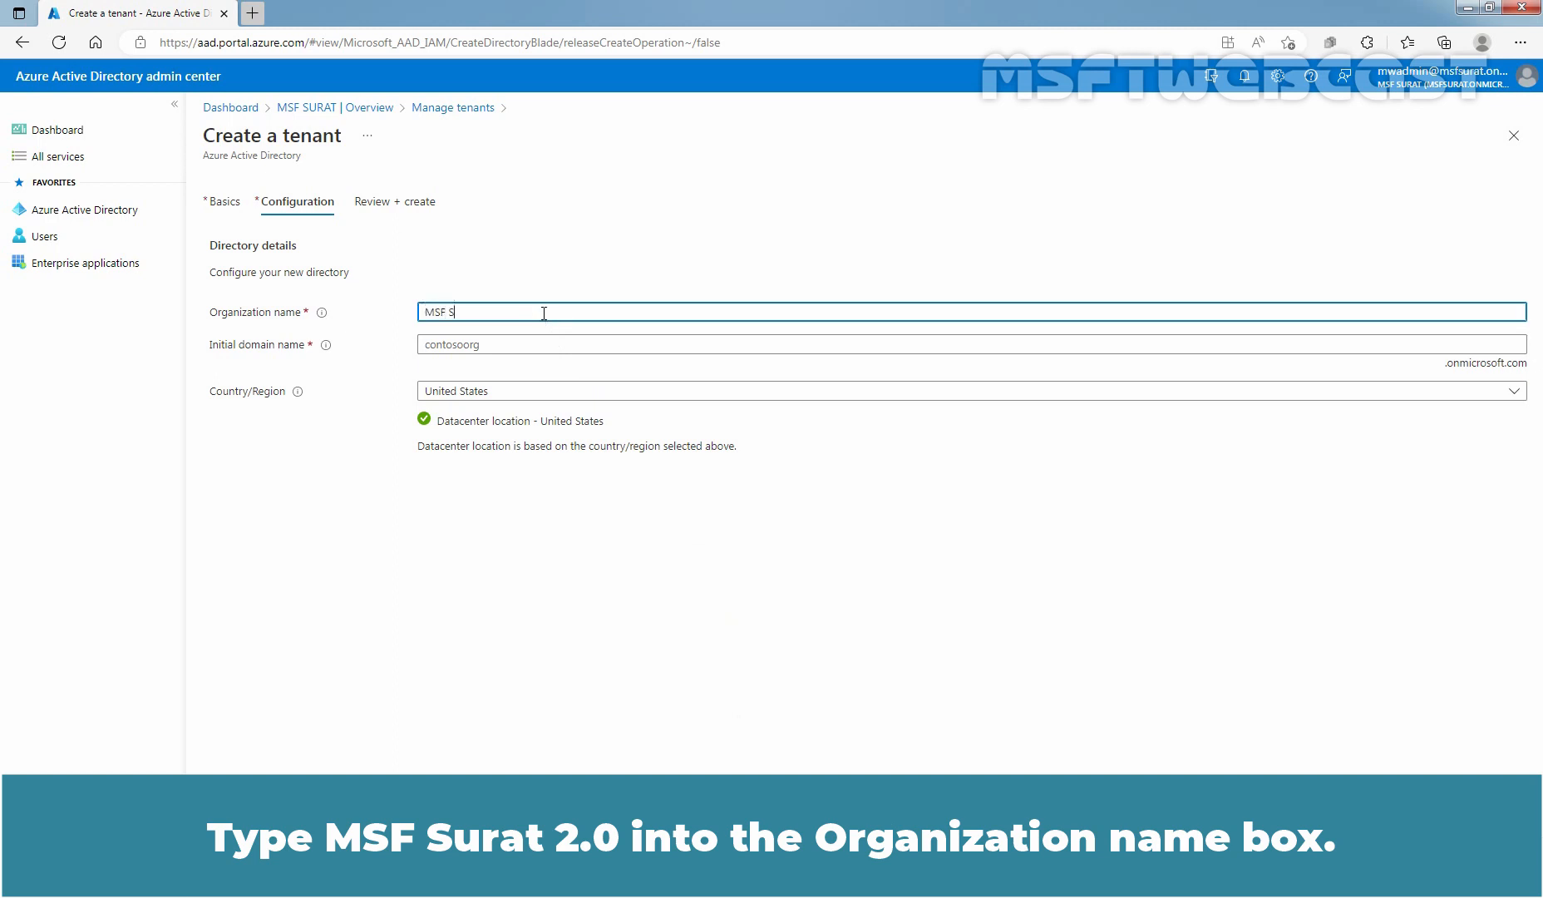
text(URAT 2.0)
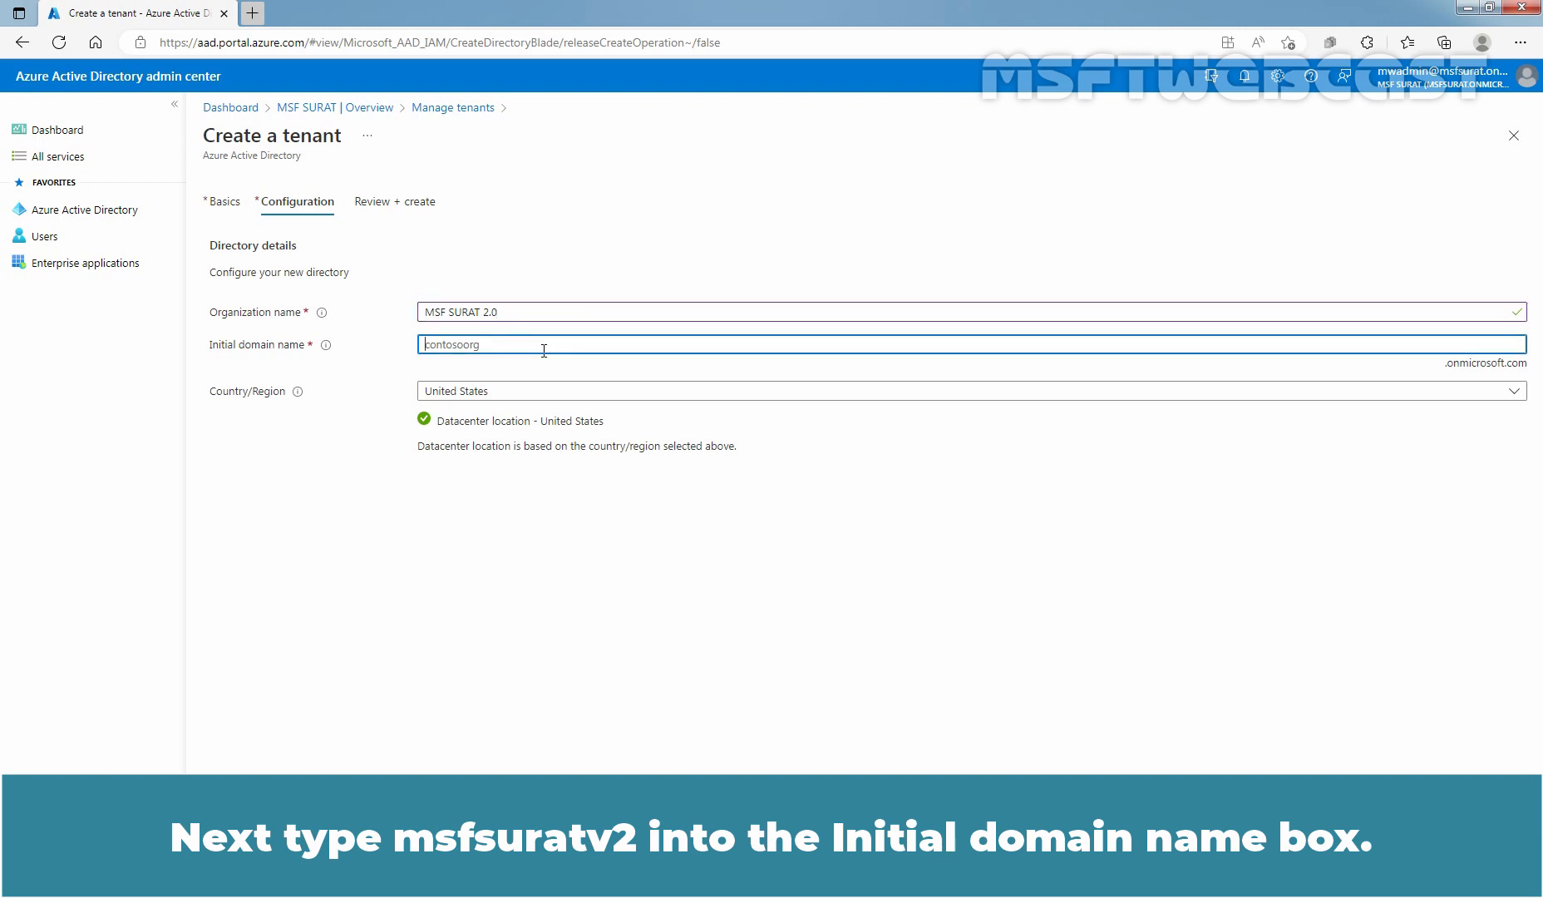
text(msfsurat)
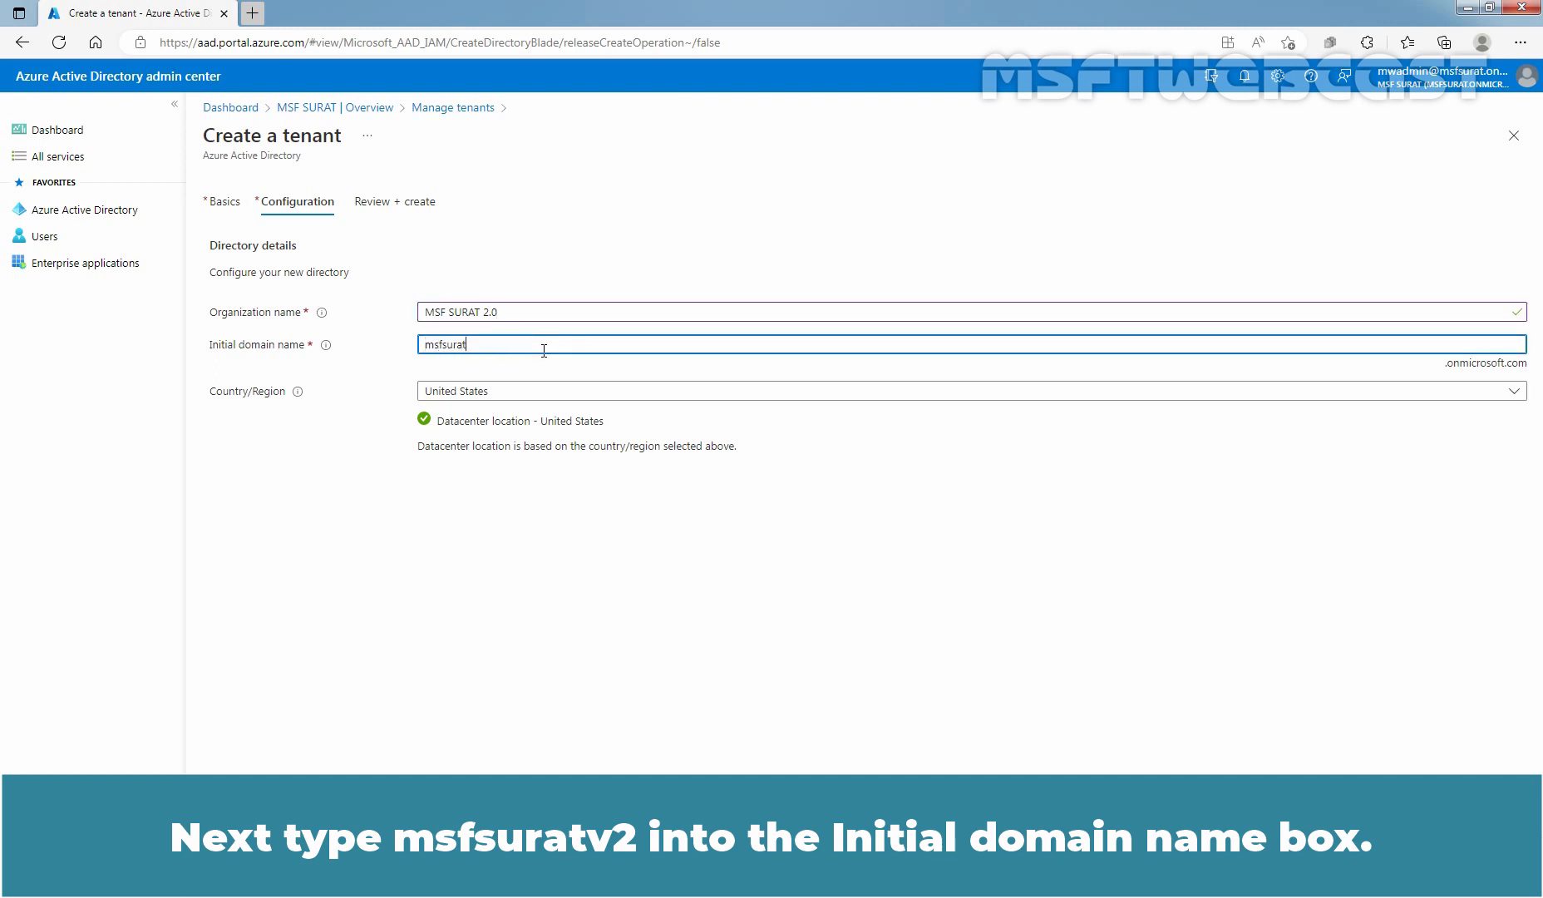
text(v2)
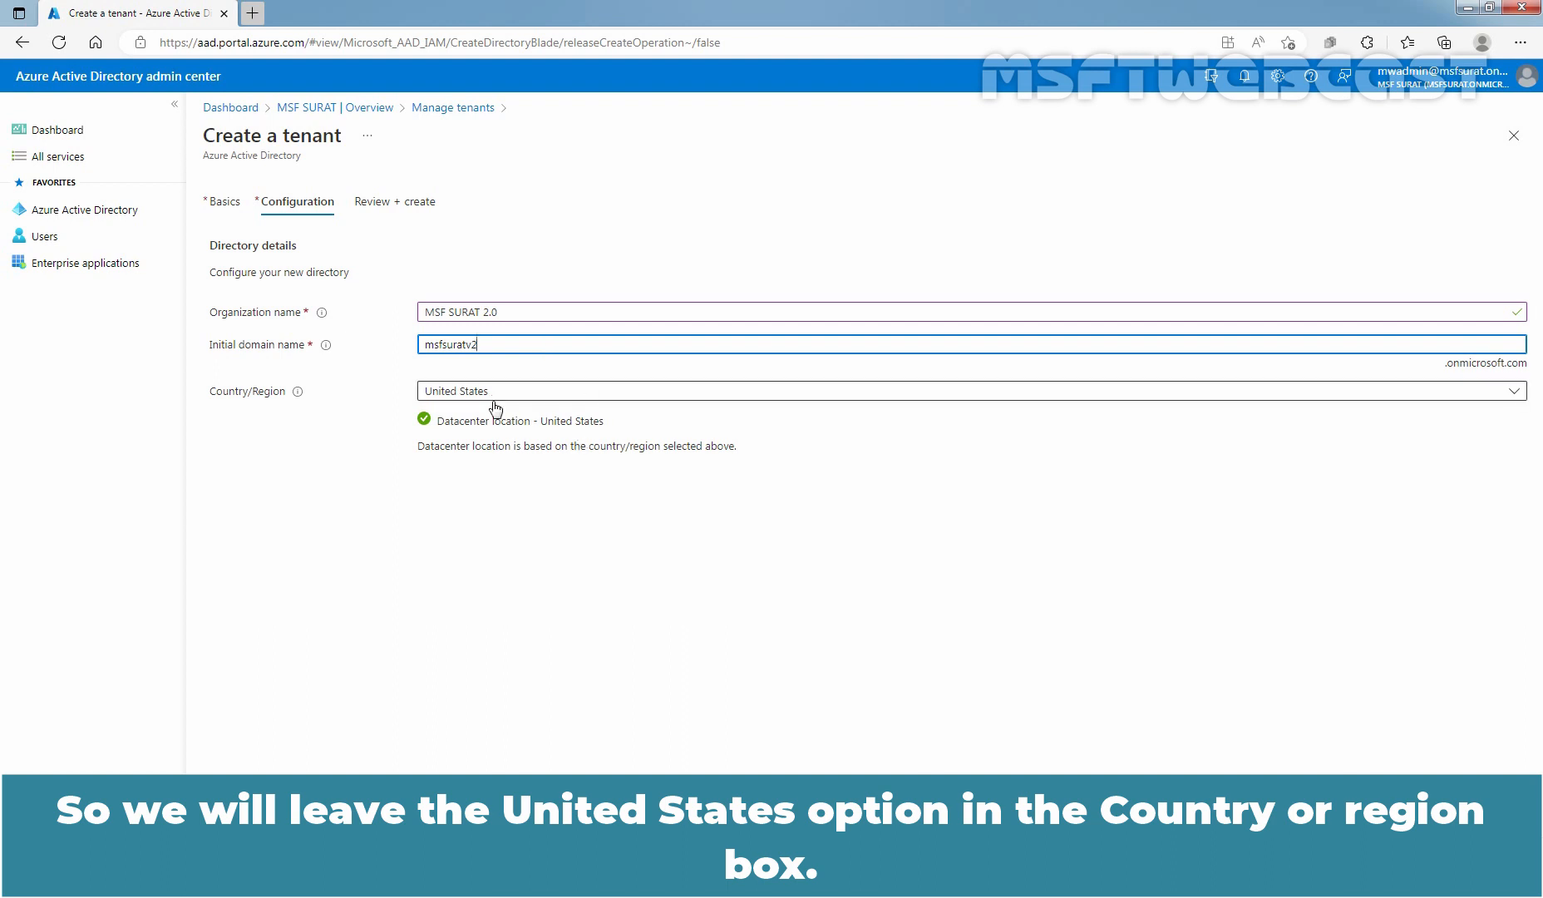
mouse_move(715, 753)
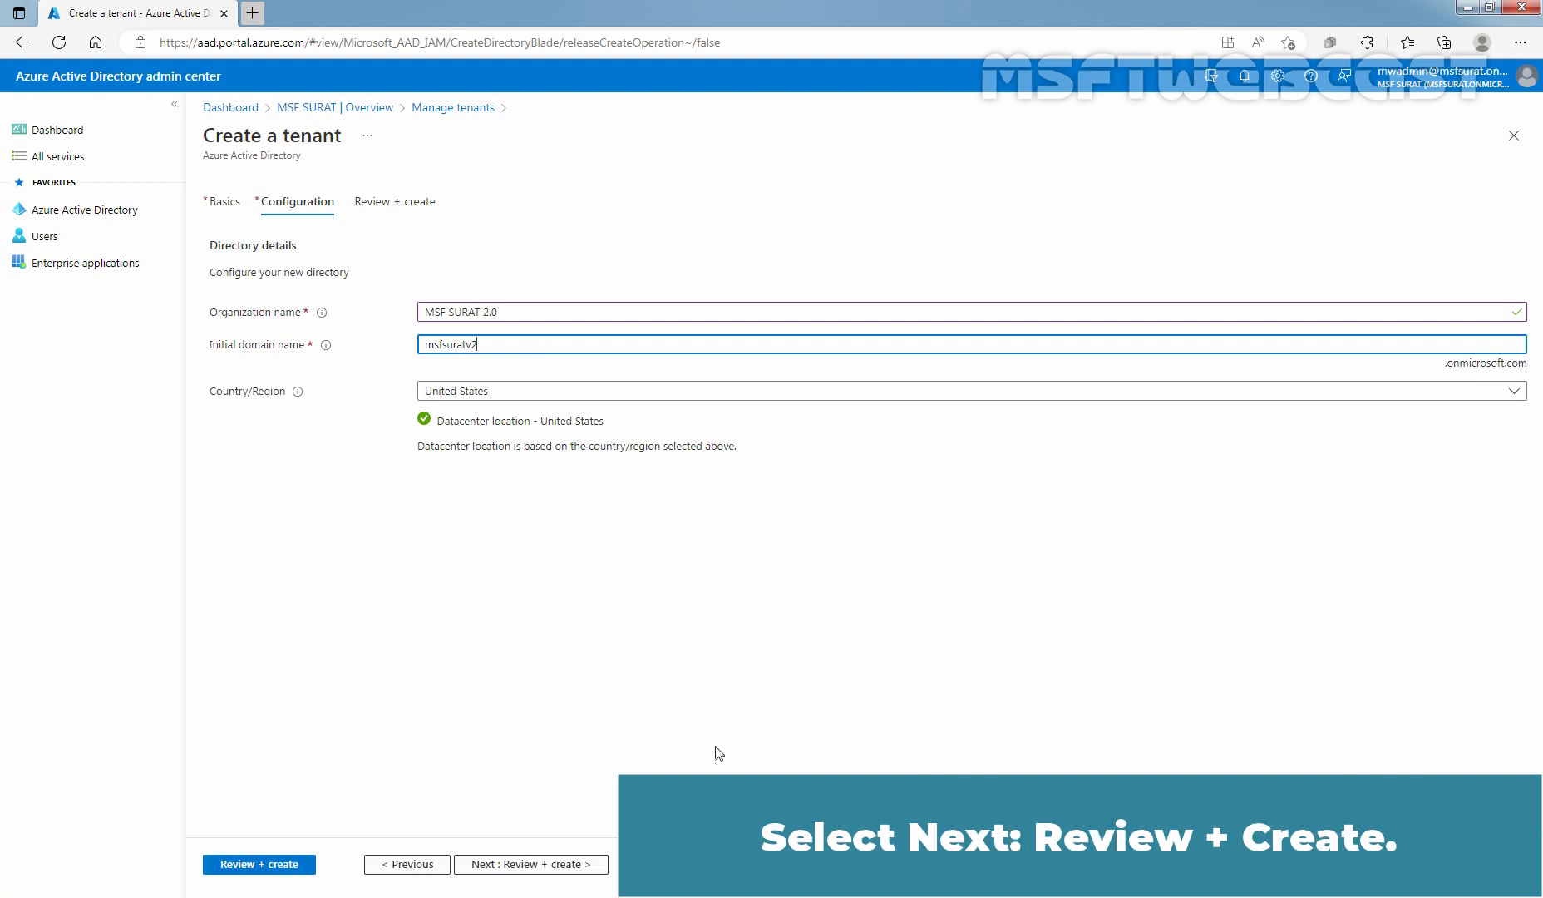
Step: Review the validated MSF SURAT 2.0 settings (msfsuratv2.onmicrosoft.com, United States) and submit Create
click(529, 863)
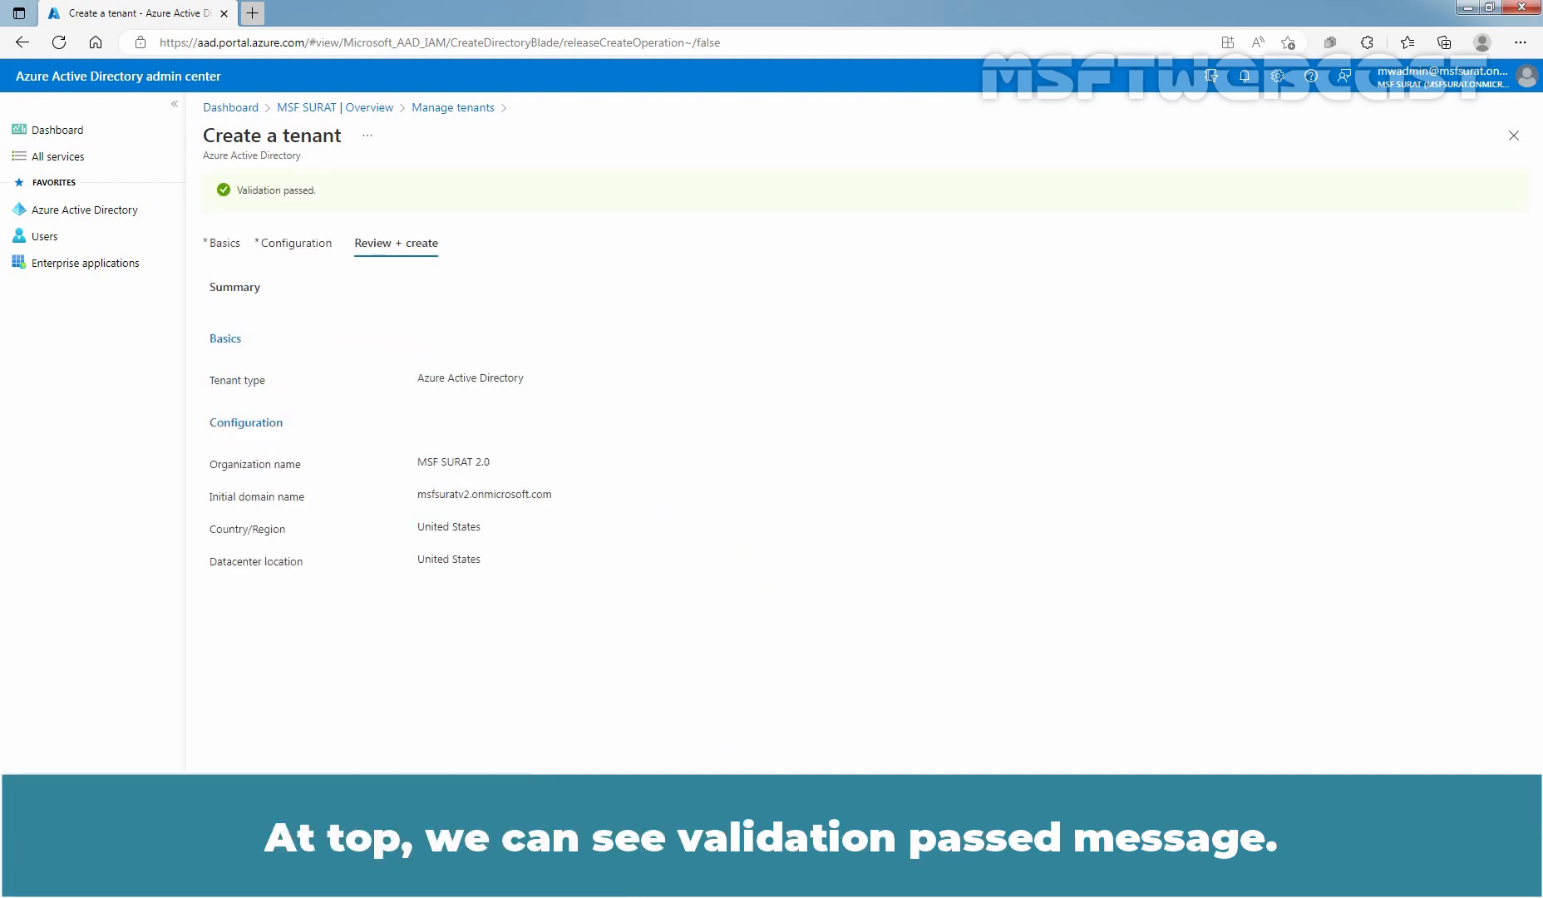
mouse_move(308, 367)
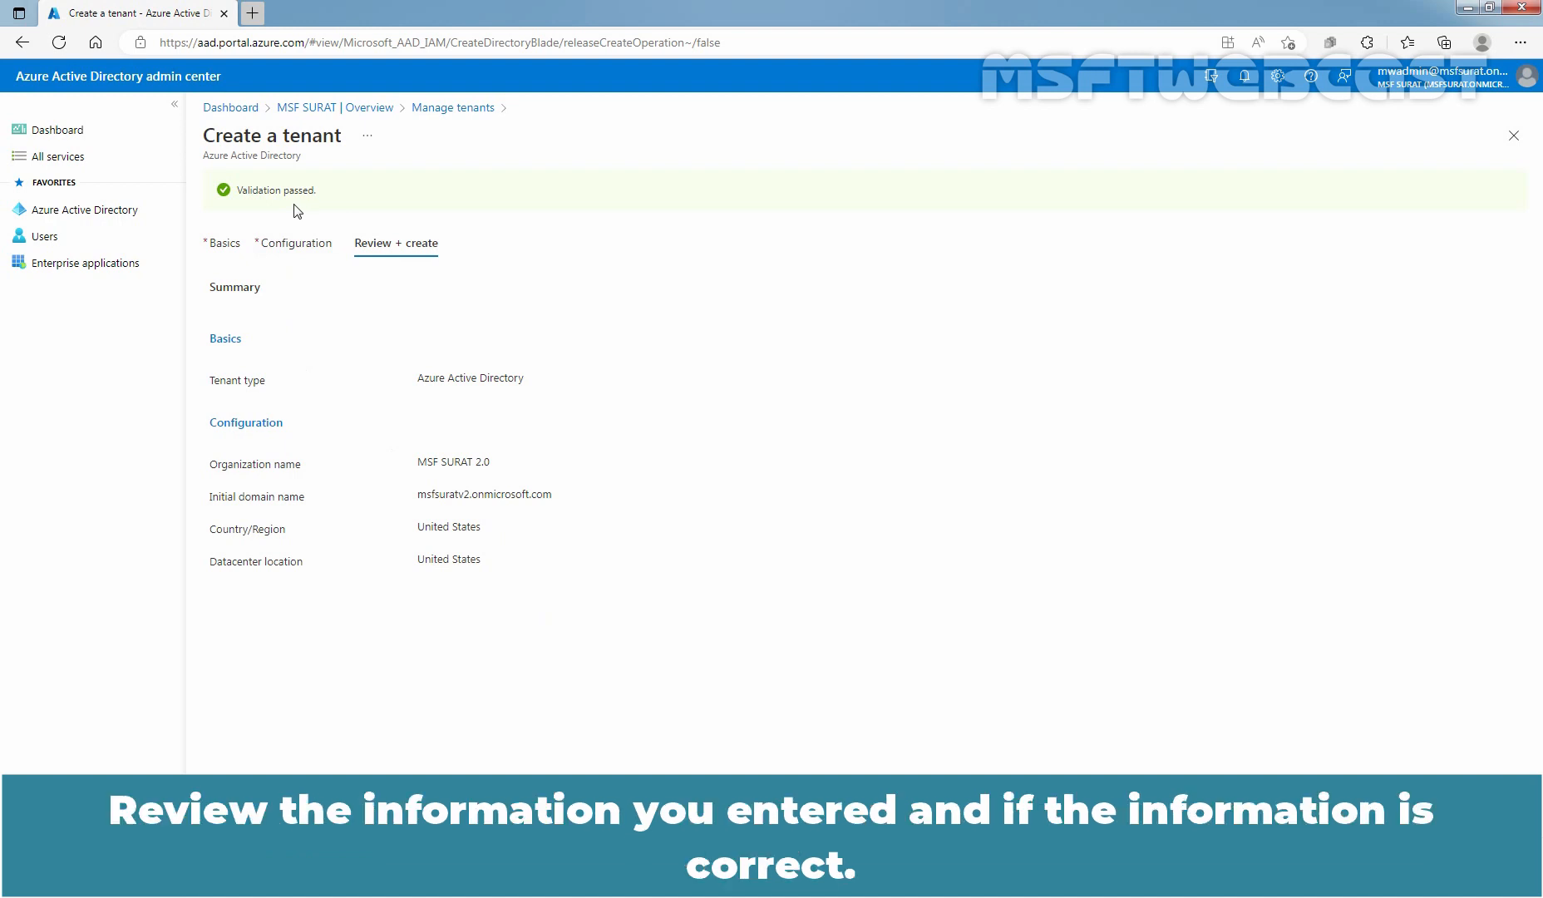
mouse_move(344, 424)
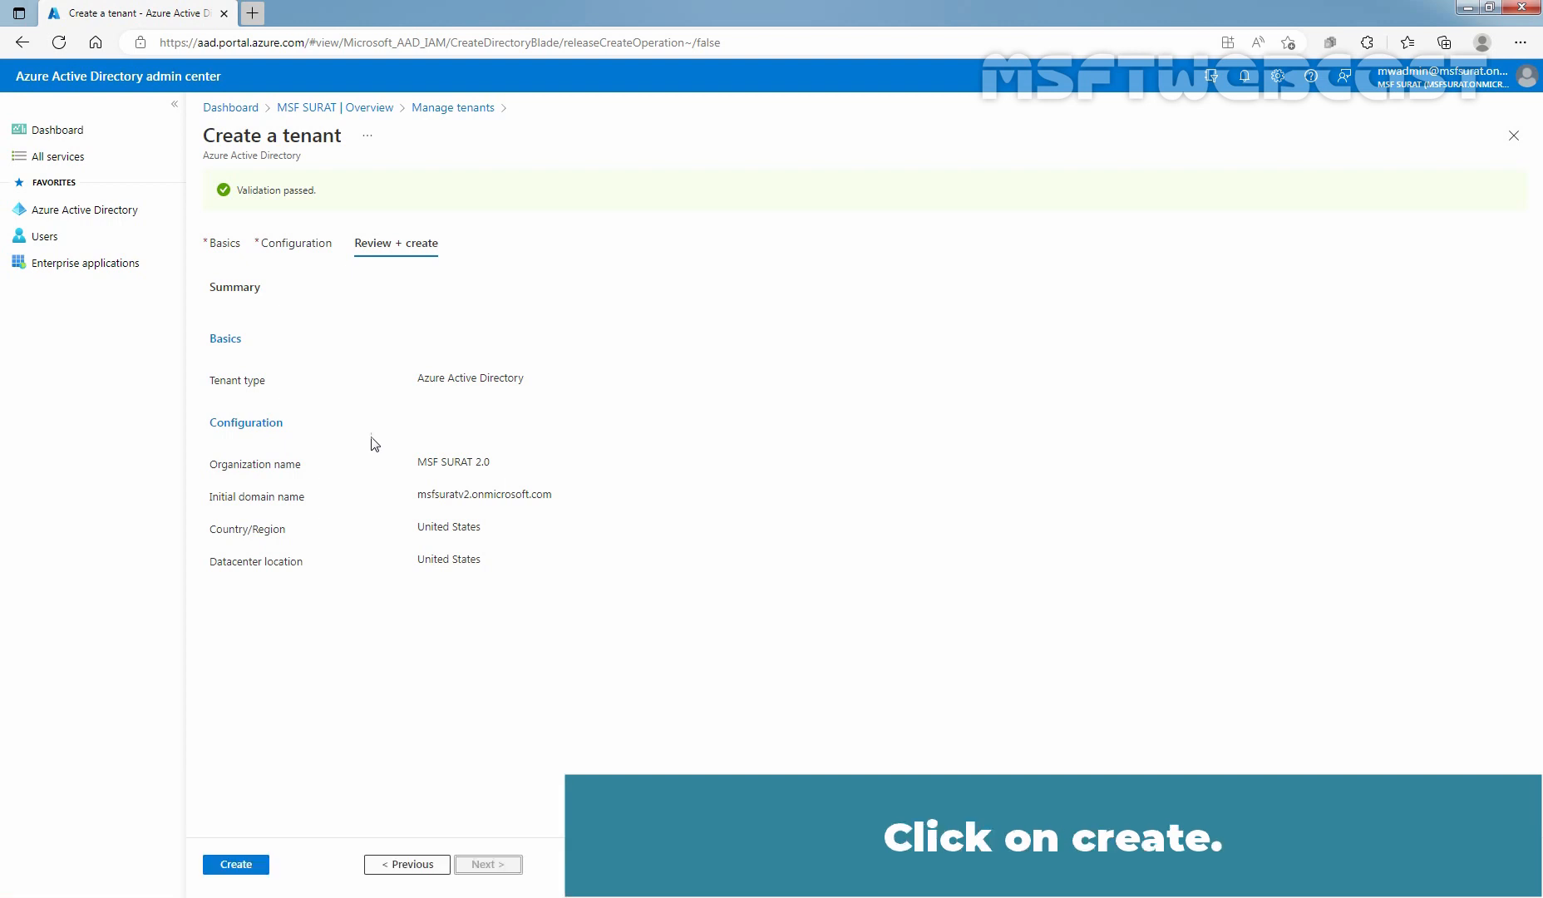
click(235, 863)
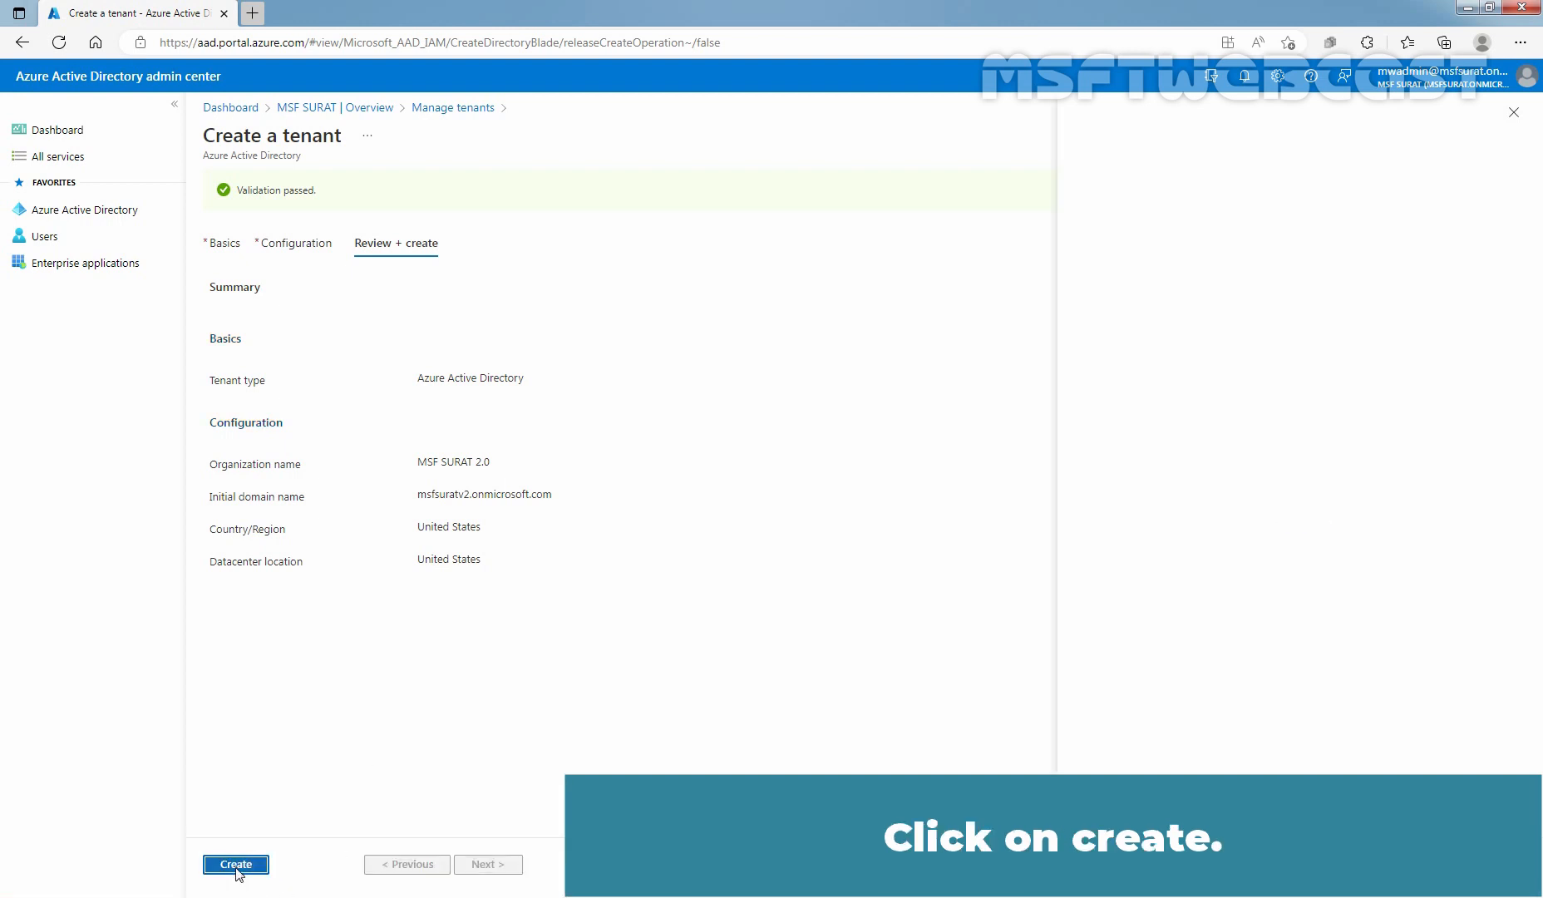
Step: Enter the captcha RVDJ3 and submit so tenant MSF SURAT 2.0 is created
click(235, 865)
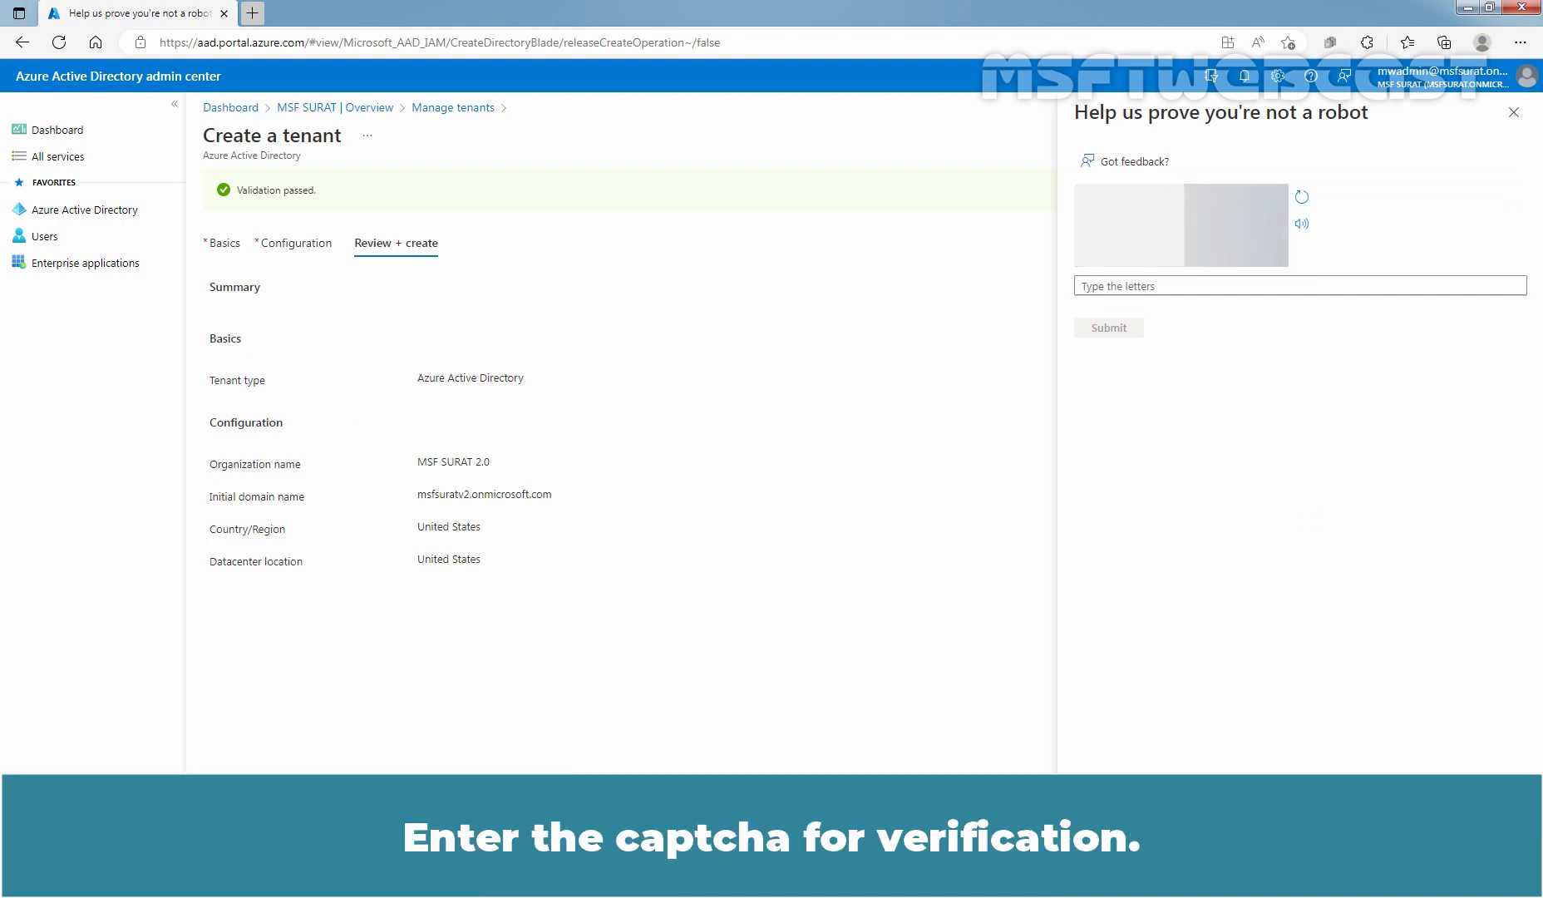
text(R)
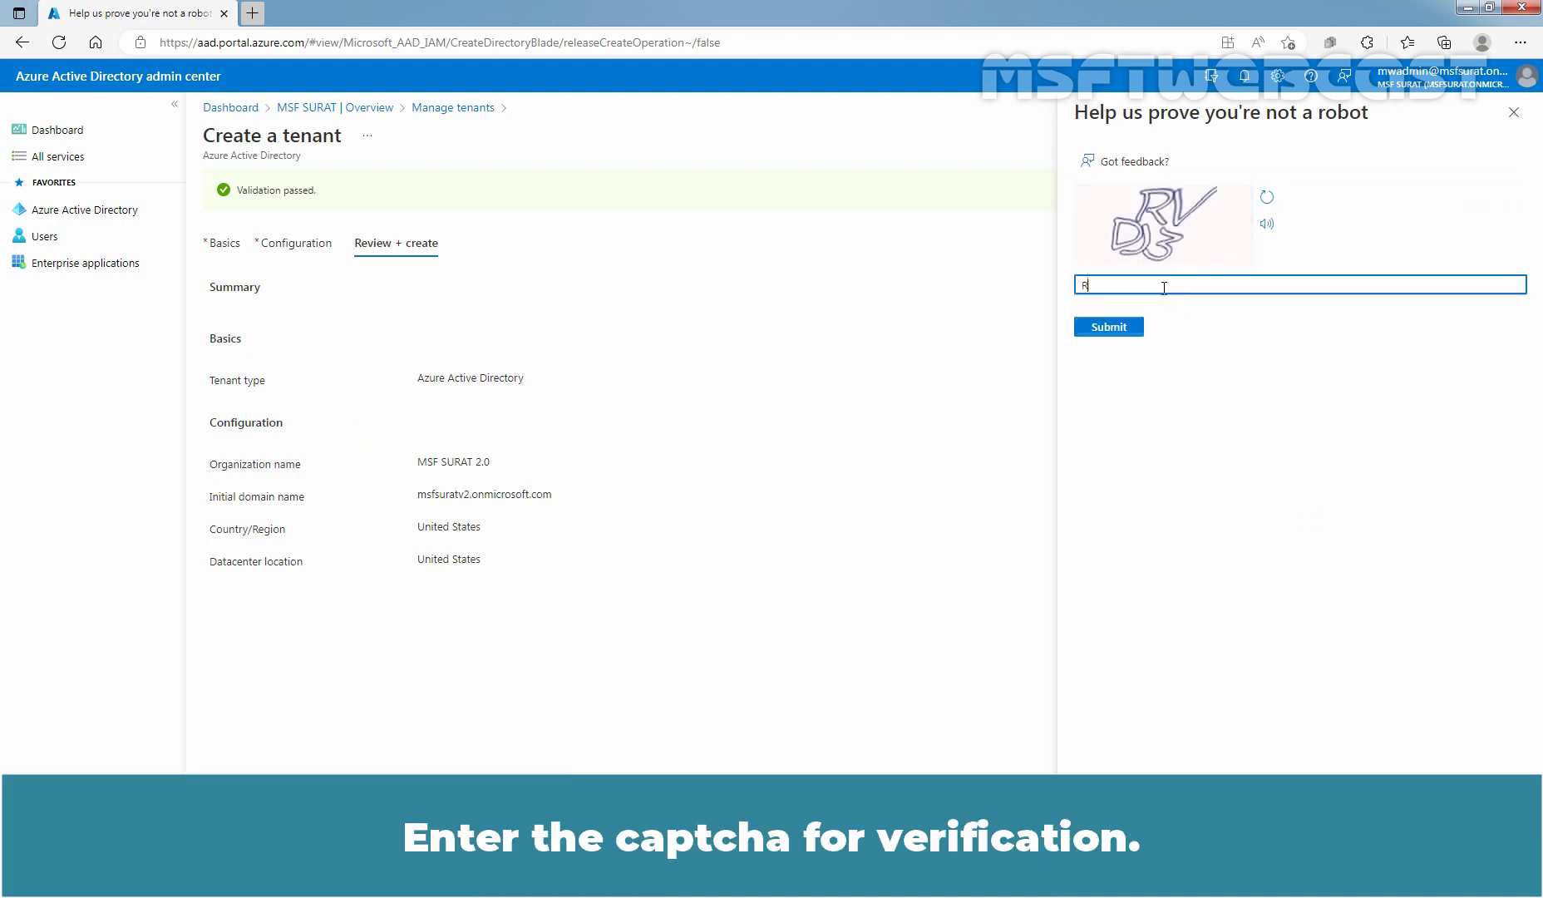
text(VDJ3)
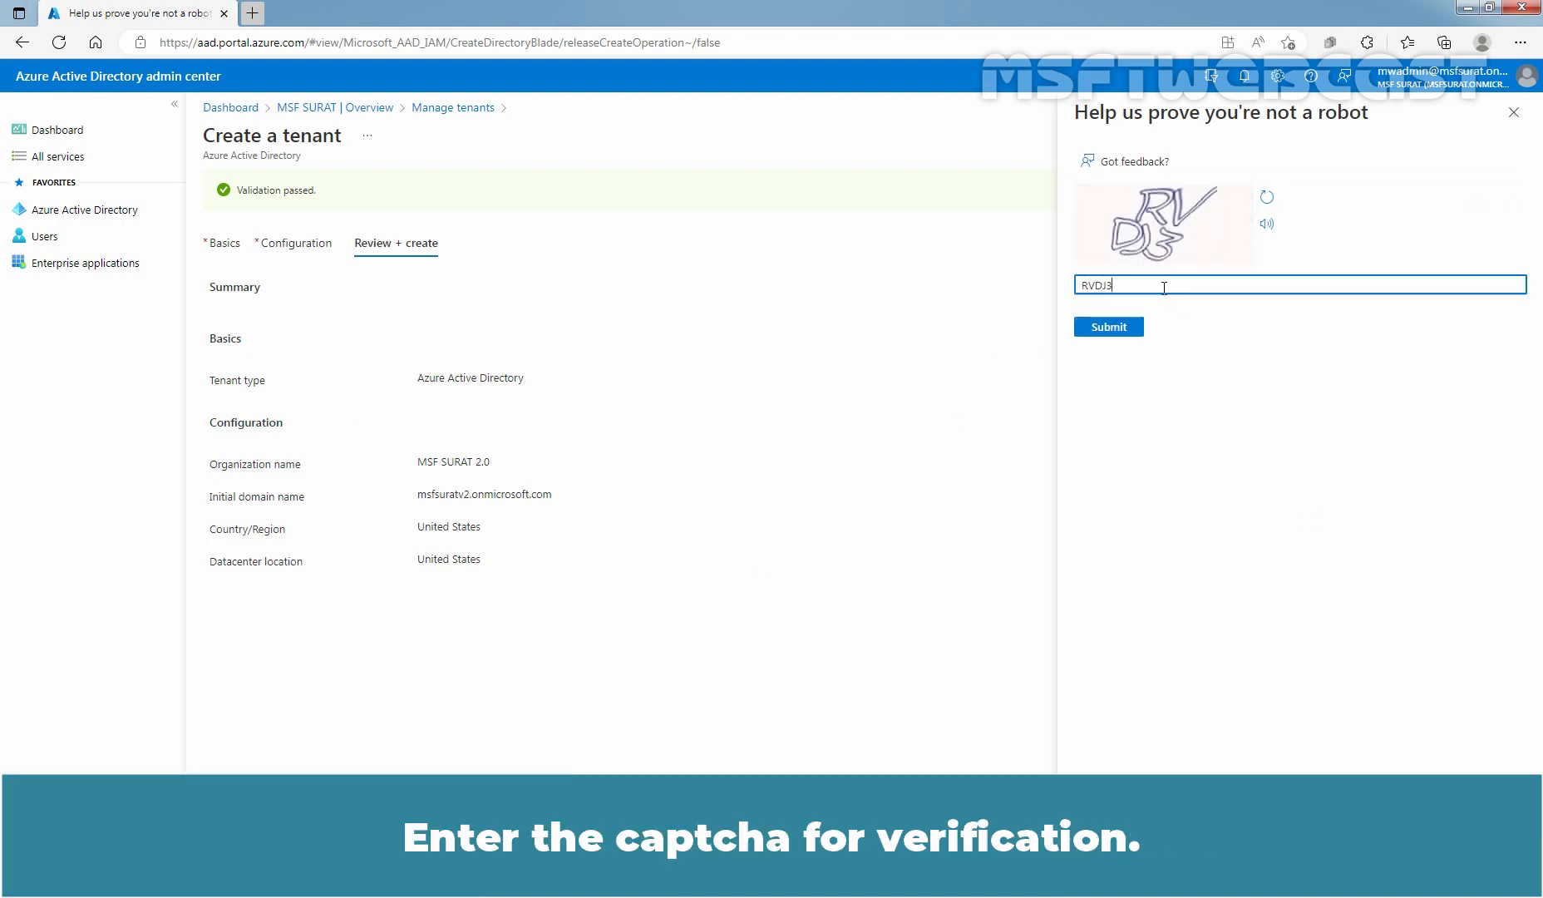
click(1107, 326)
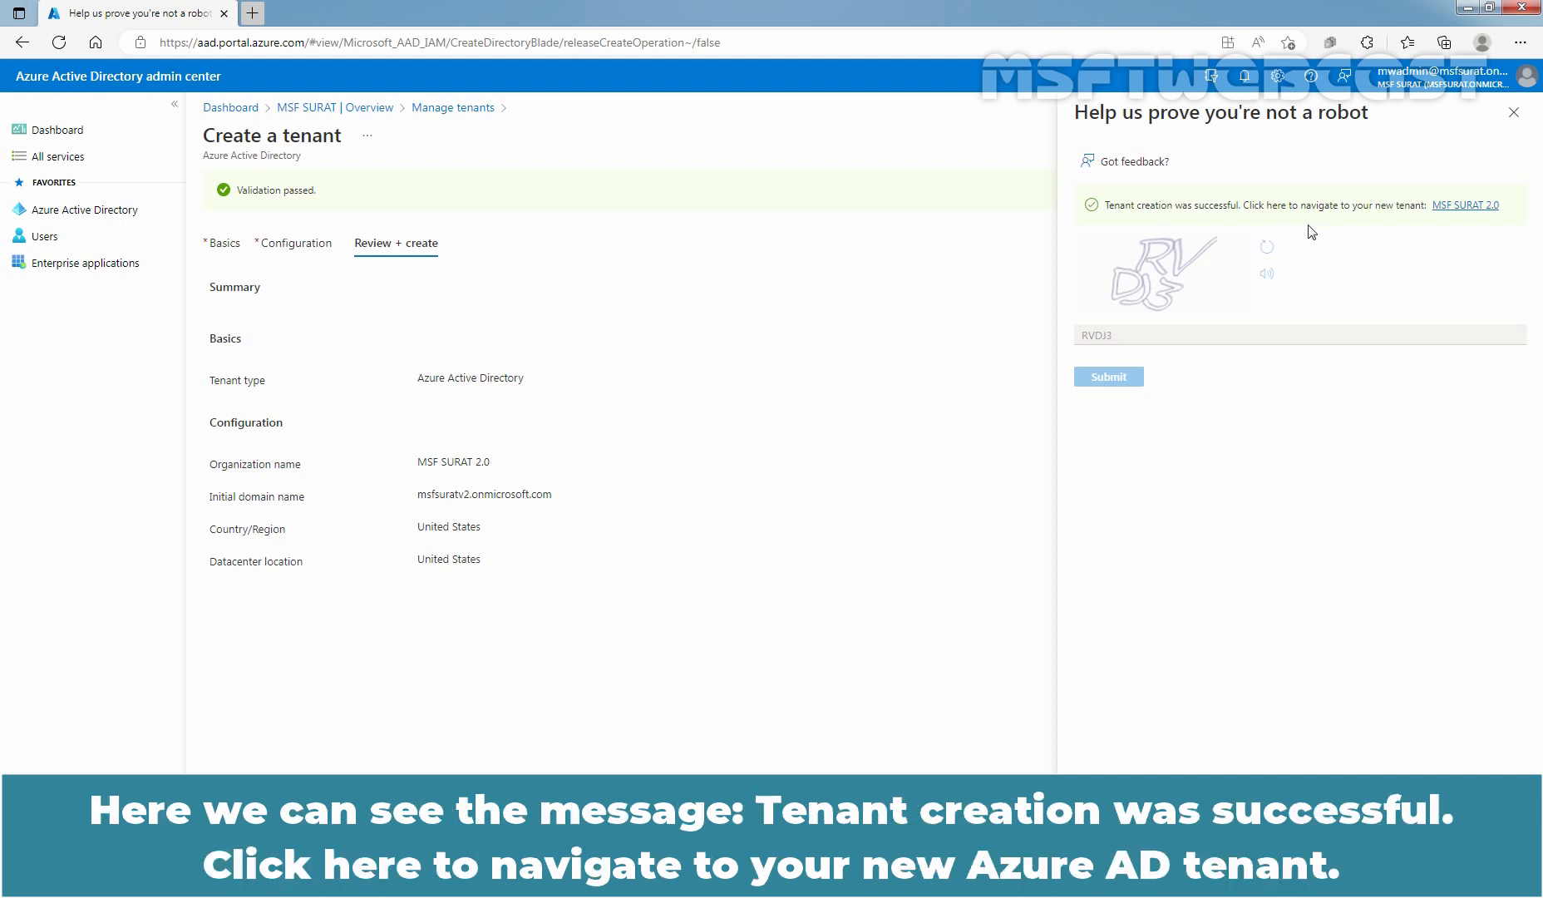
mouse_move(1190, 217)
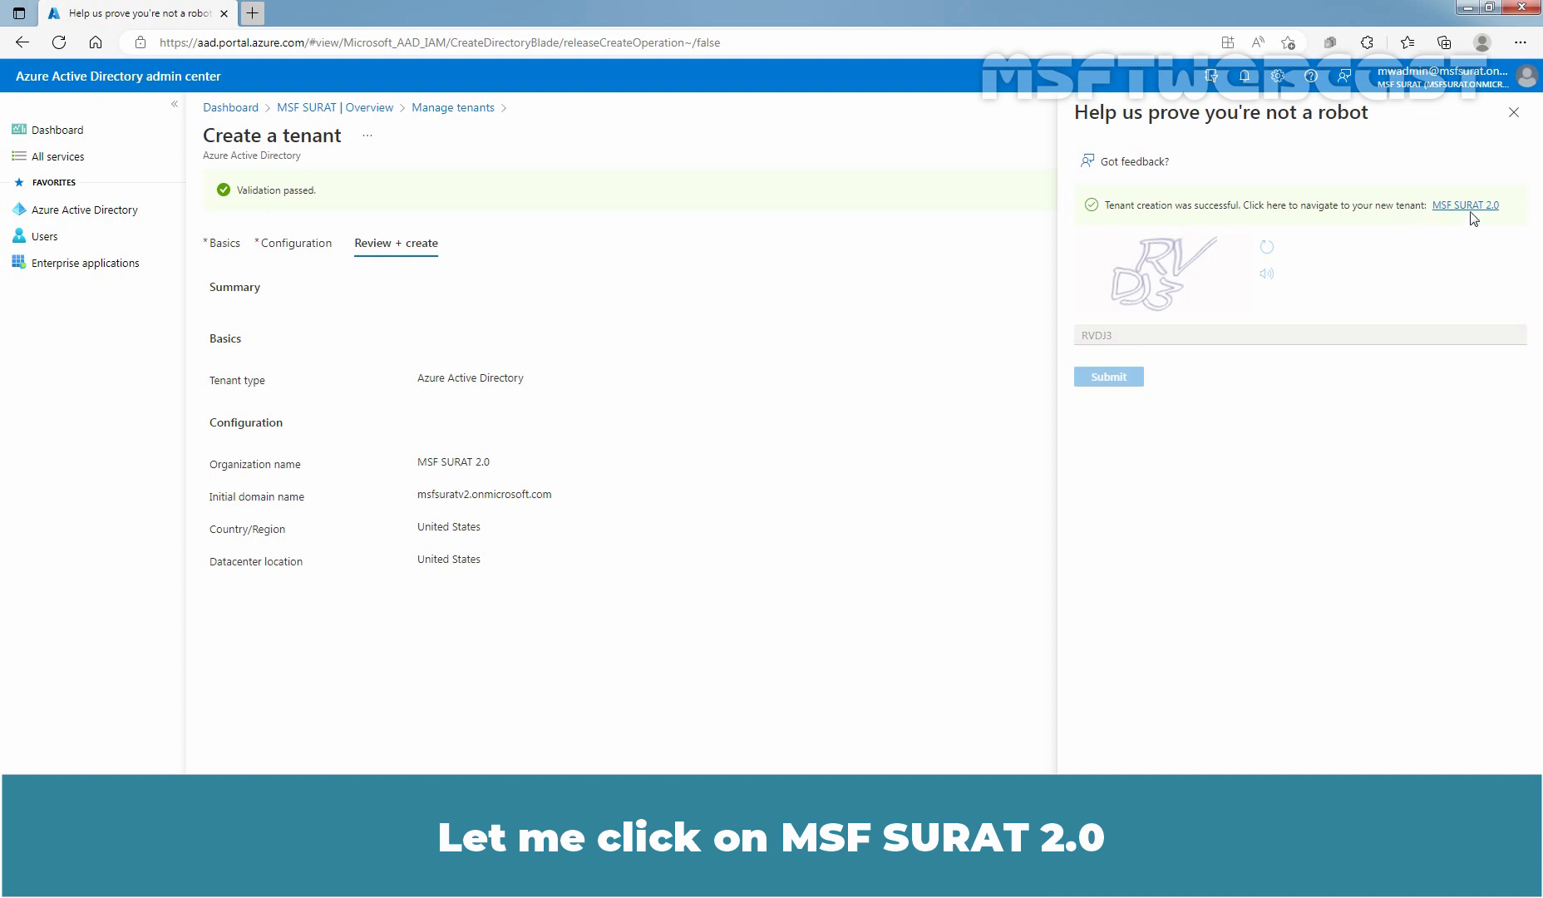
Step: View the new MSF SURAT 2.0 tenant and the tenant list showing both MSF SURAT tenants
click(1465, 204)
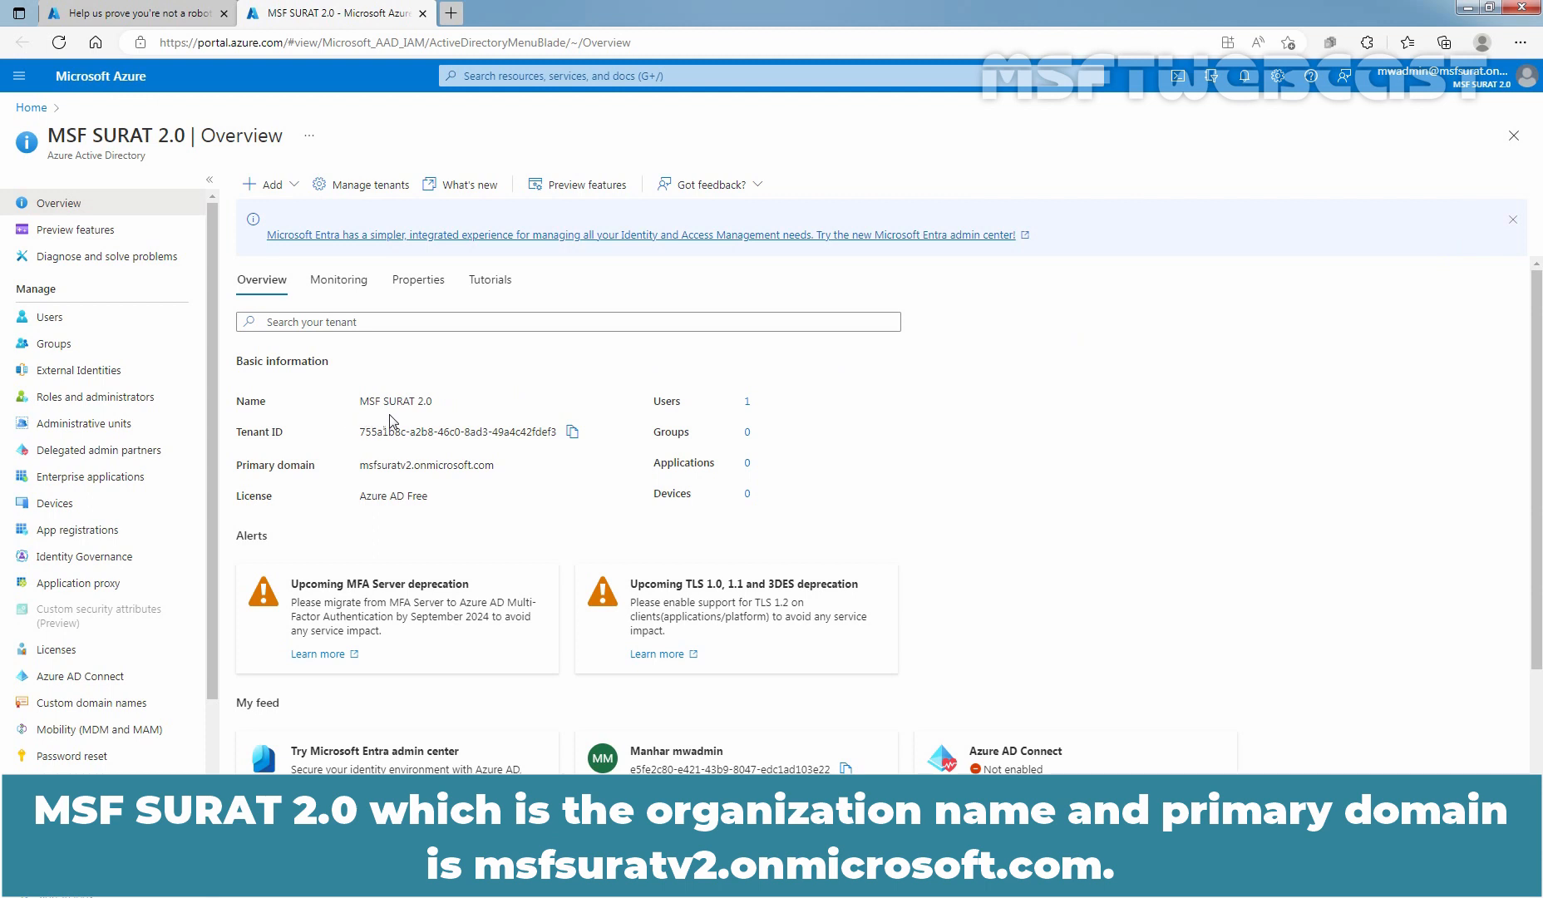
mouse_move(406, 421)
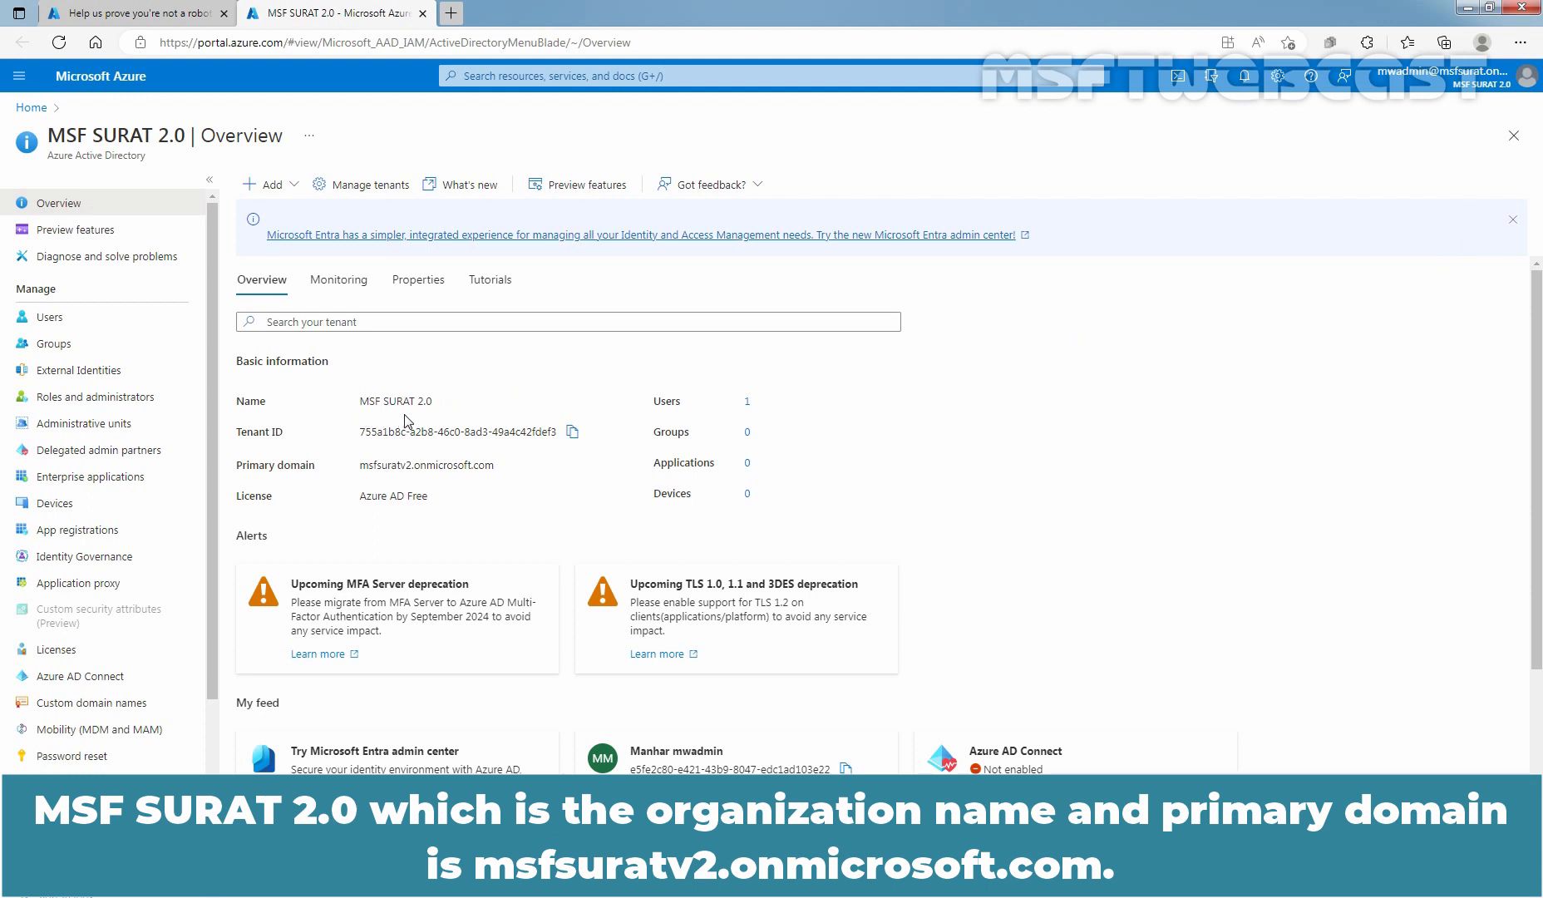
mouse_move(306, 483)
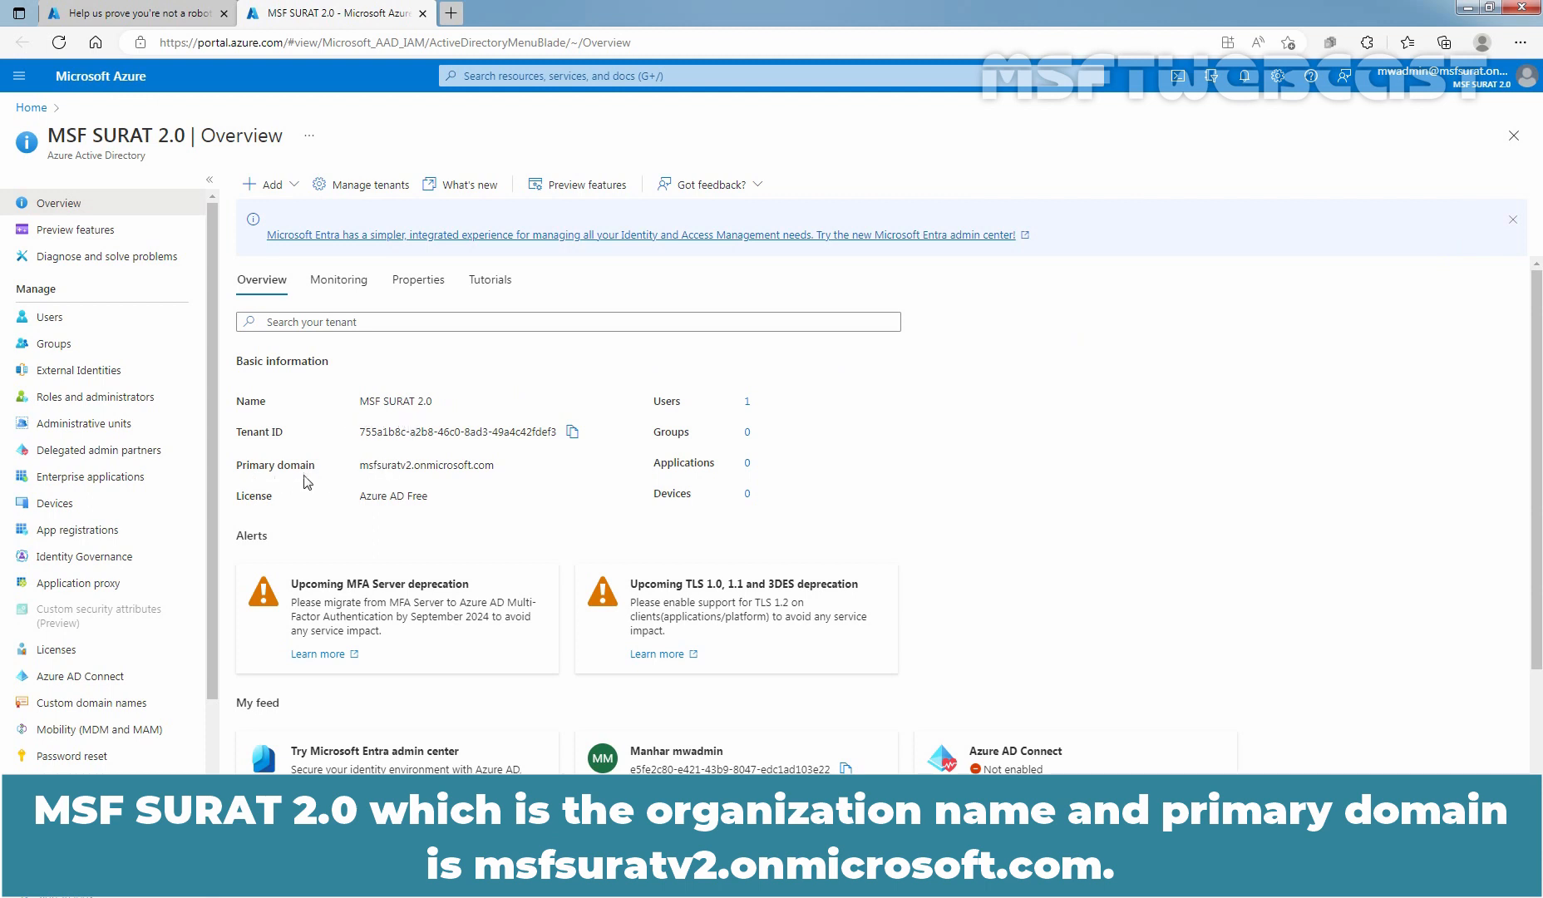
mouse_move(399, 479)
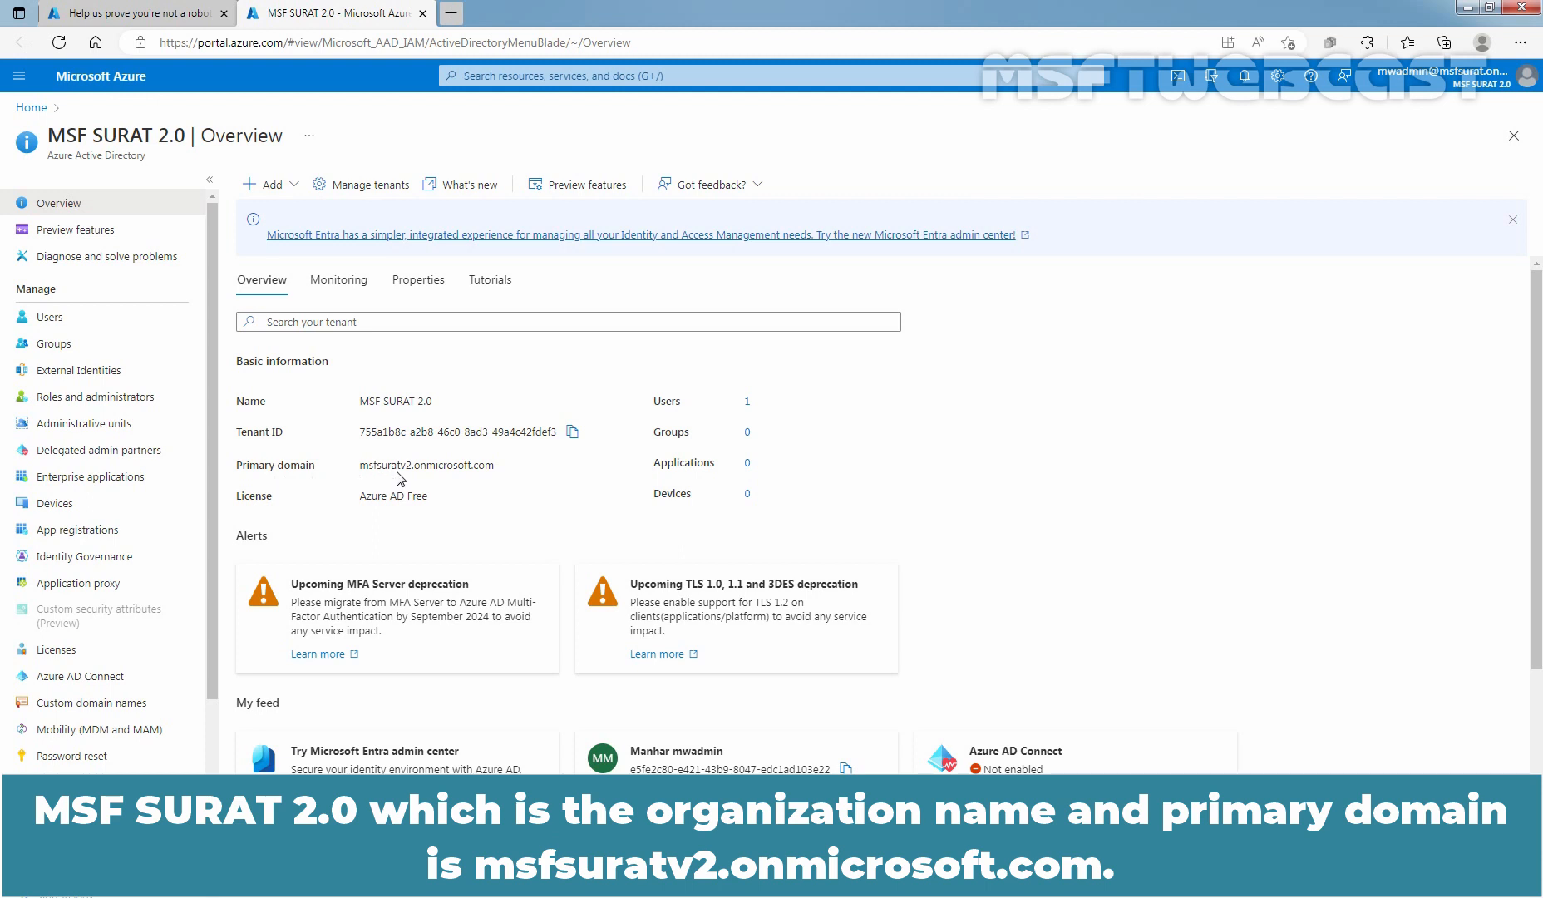
mouse_move(468, 485)
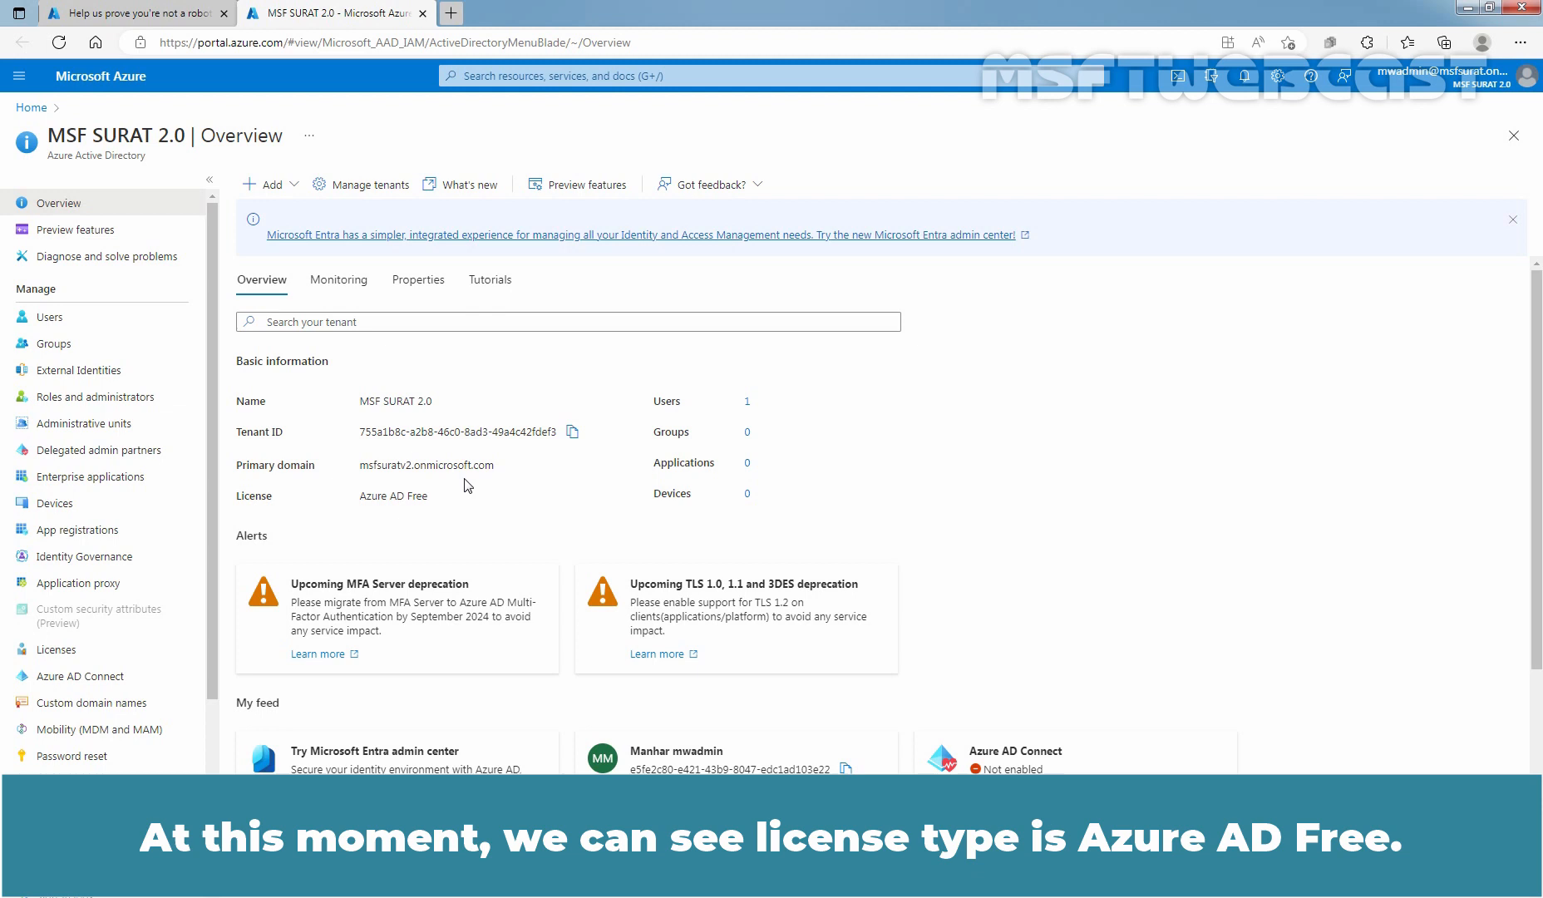
mouse_move(366, 519)
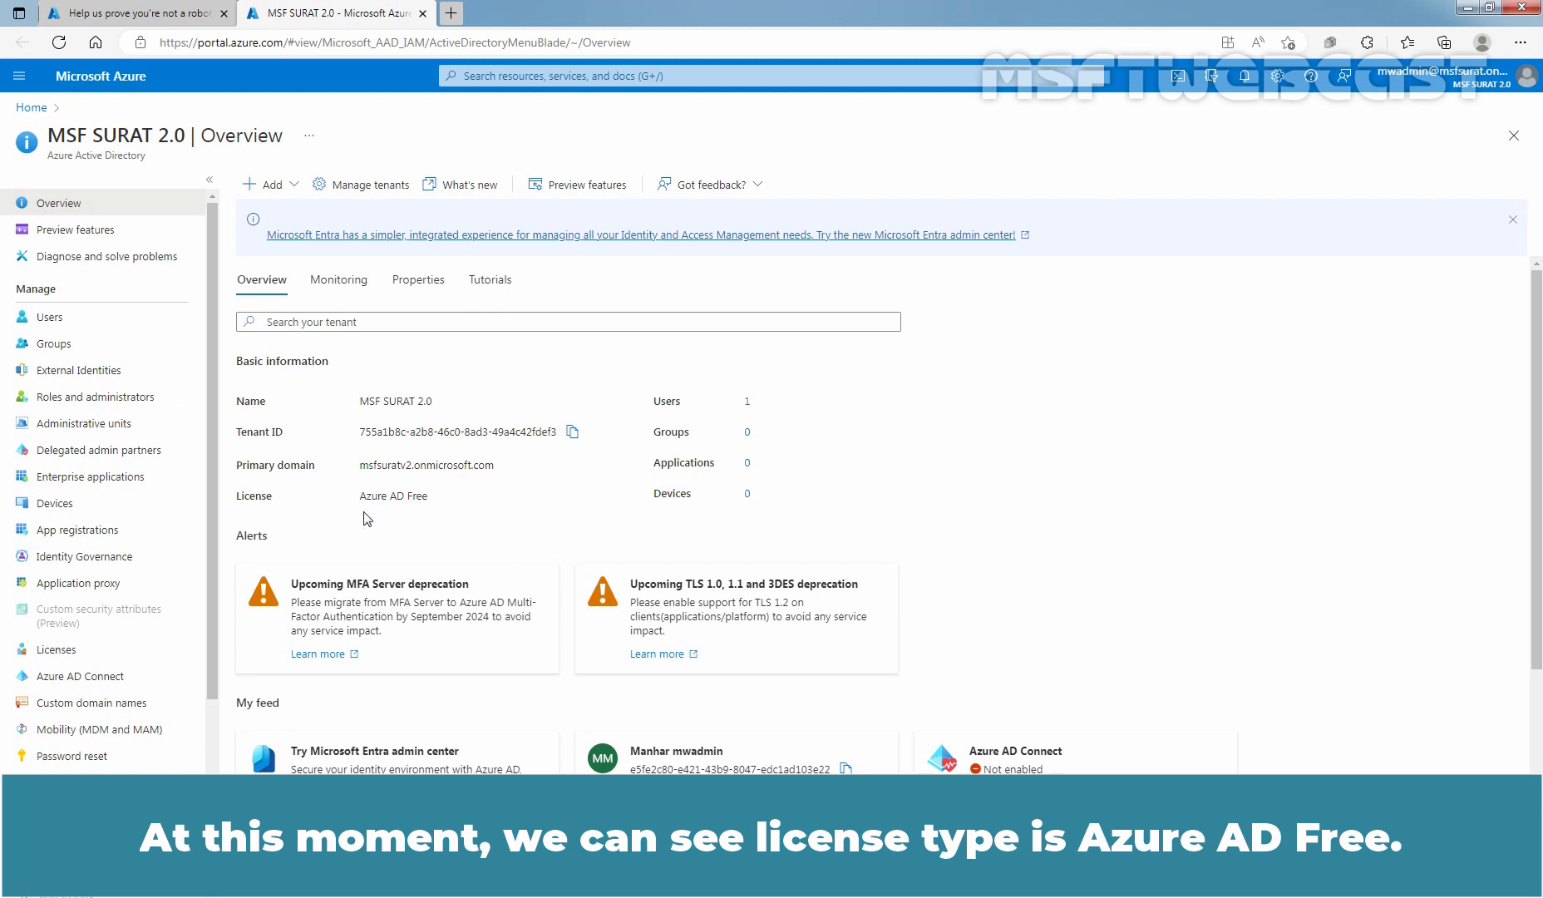
mouse_move(425, 516)
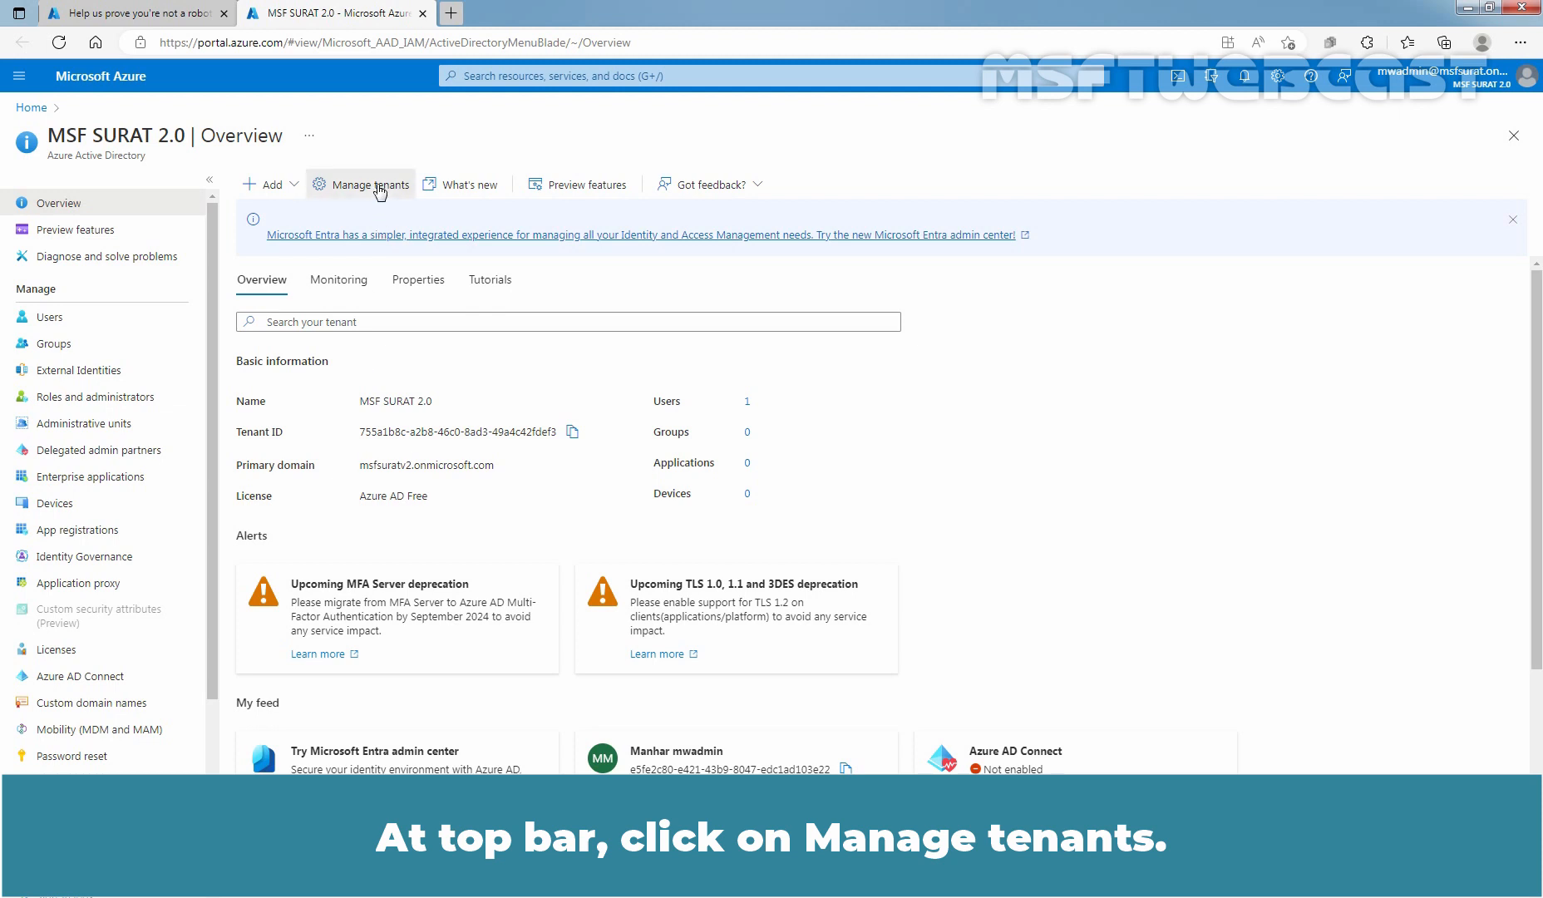
click(369, 185)
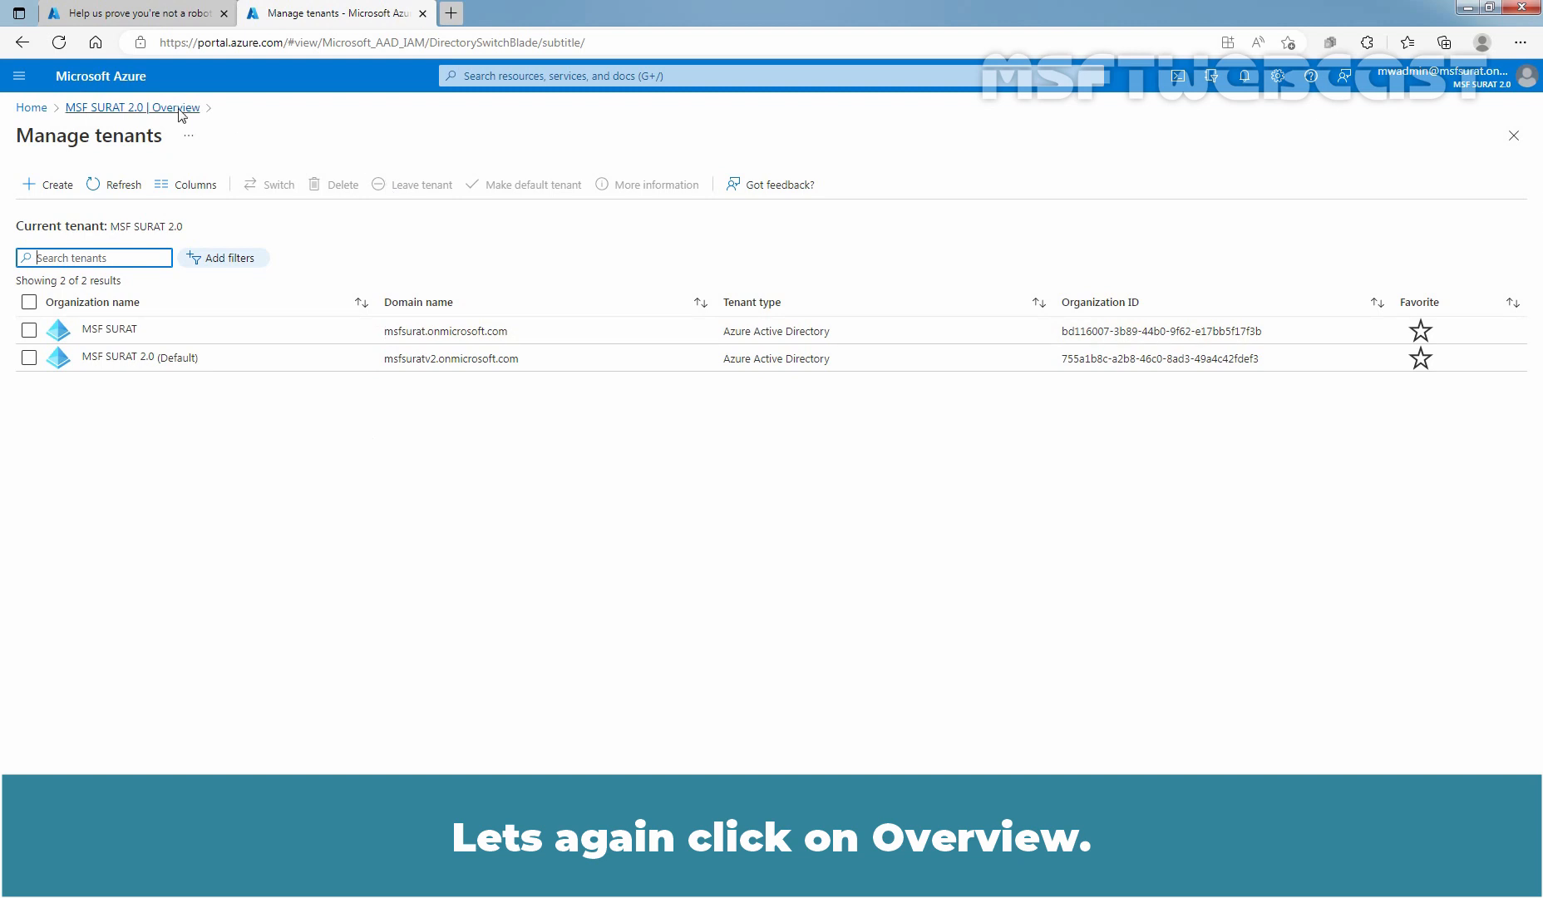
click(109, 108)
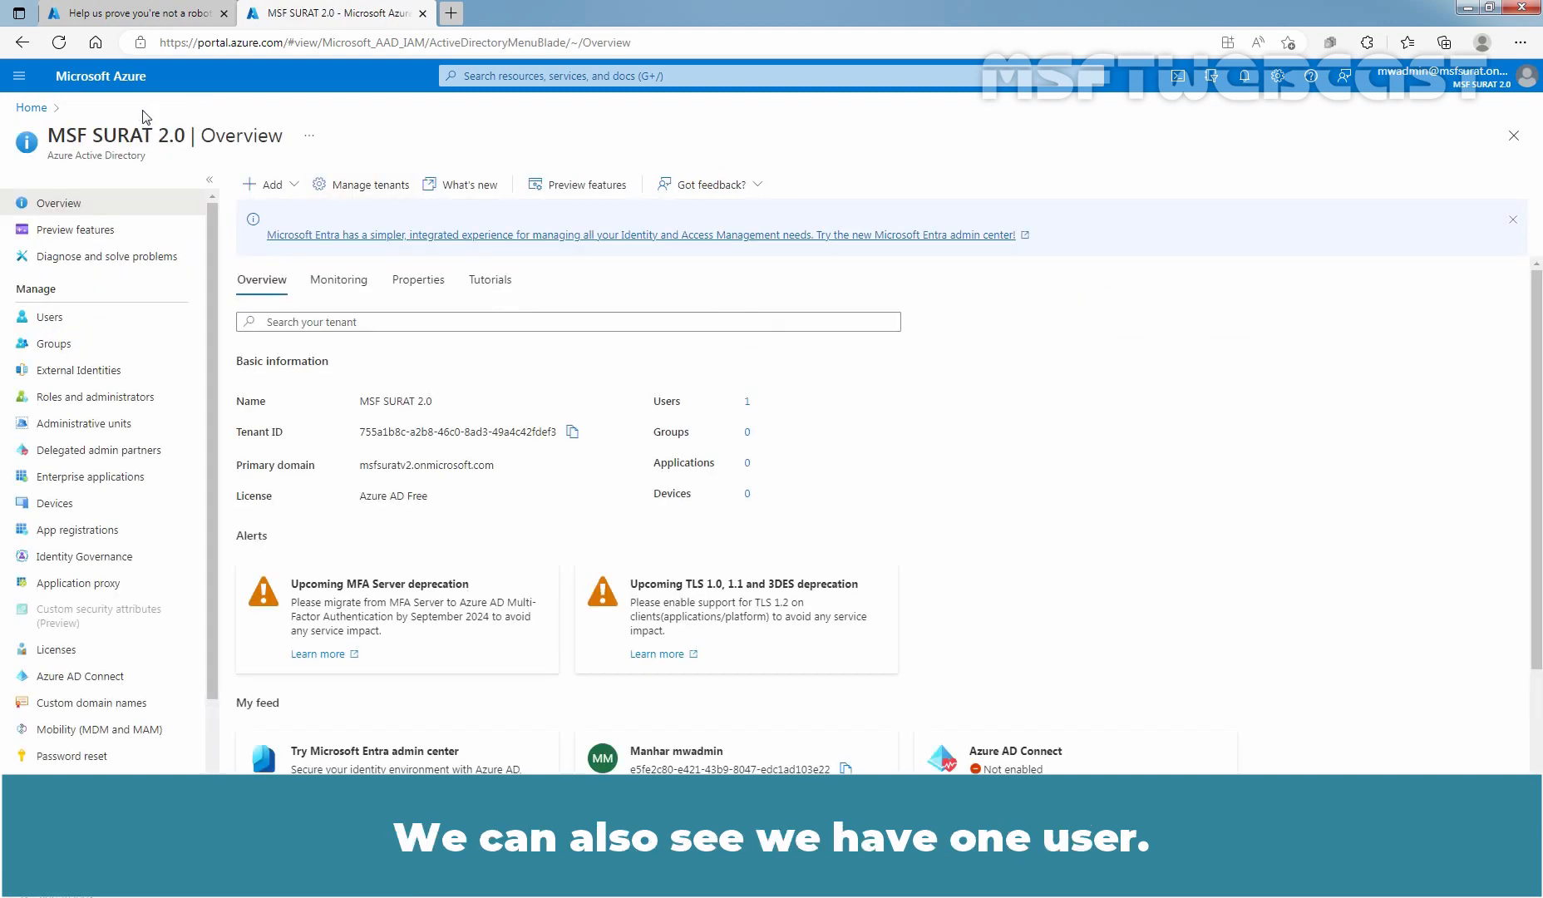
mouse_move(765, 411)
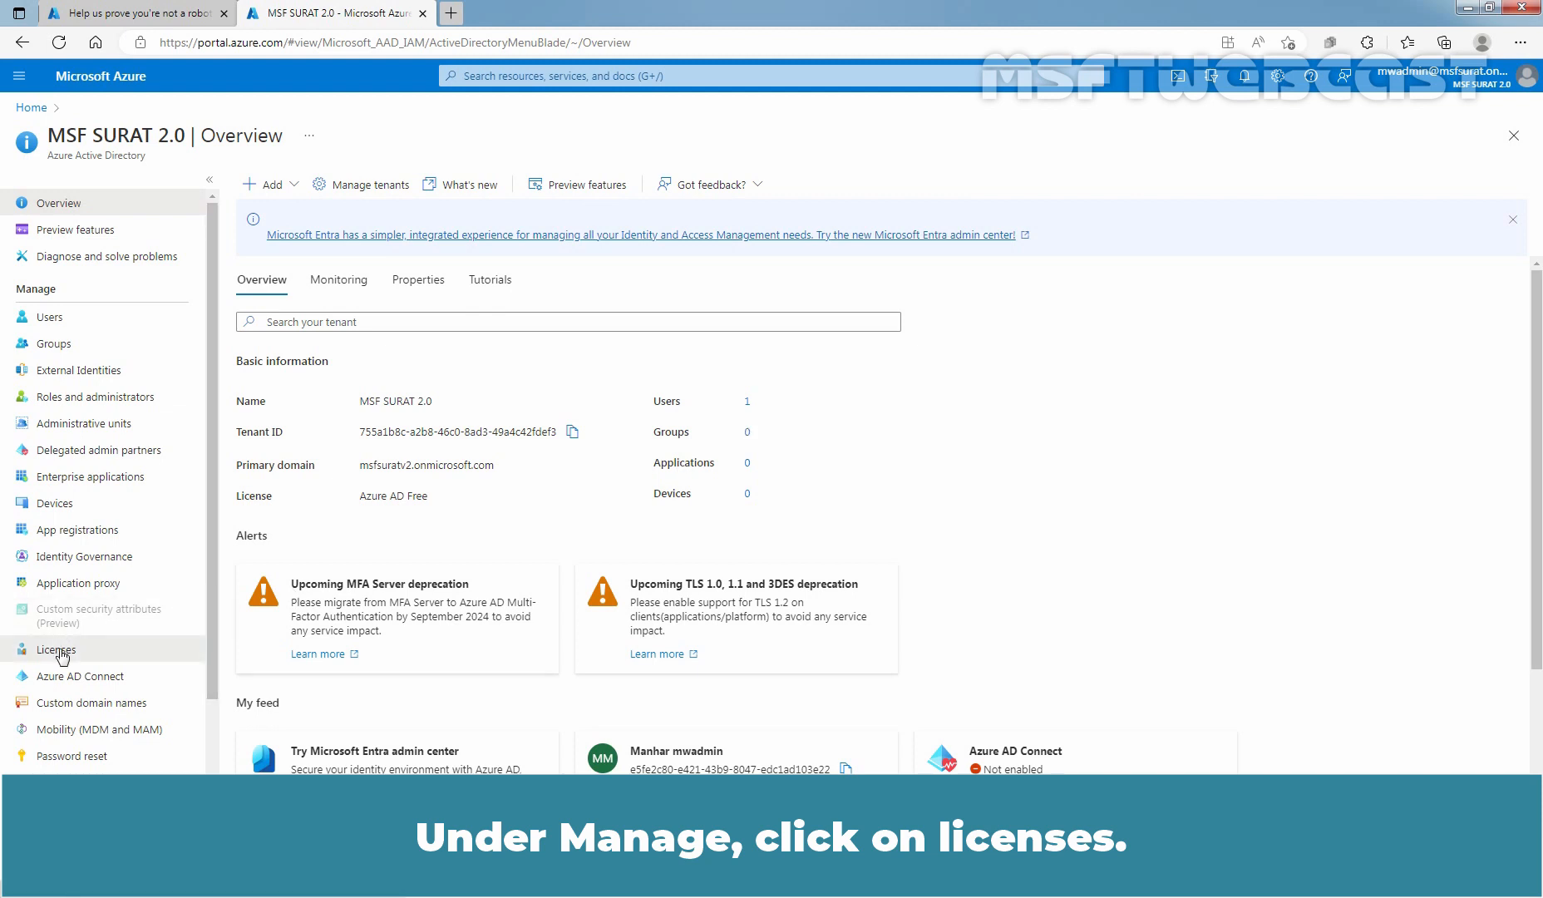
Step: Expand the Enterprise Mobility + Security E5 free trial details under Licenses
click(57, 648)
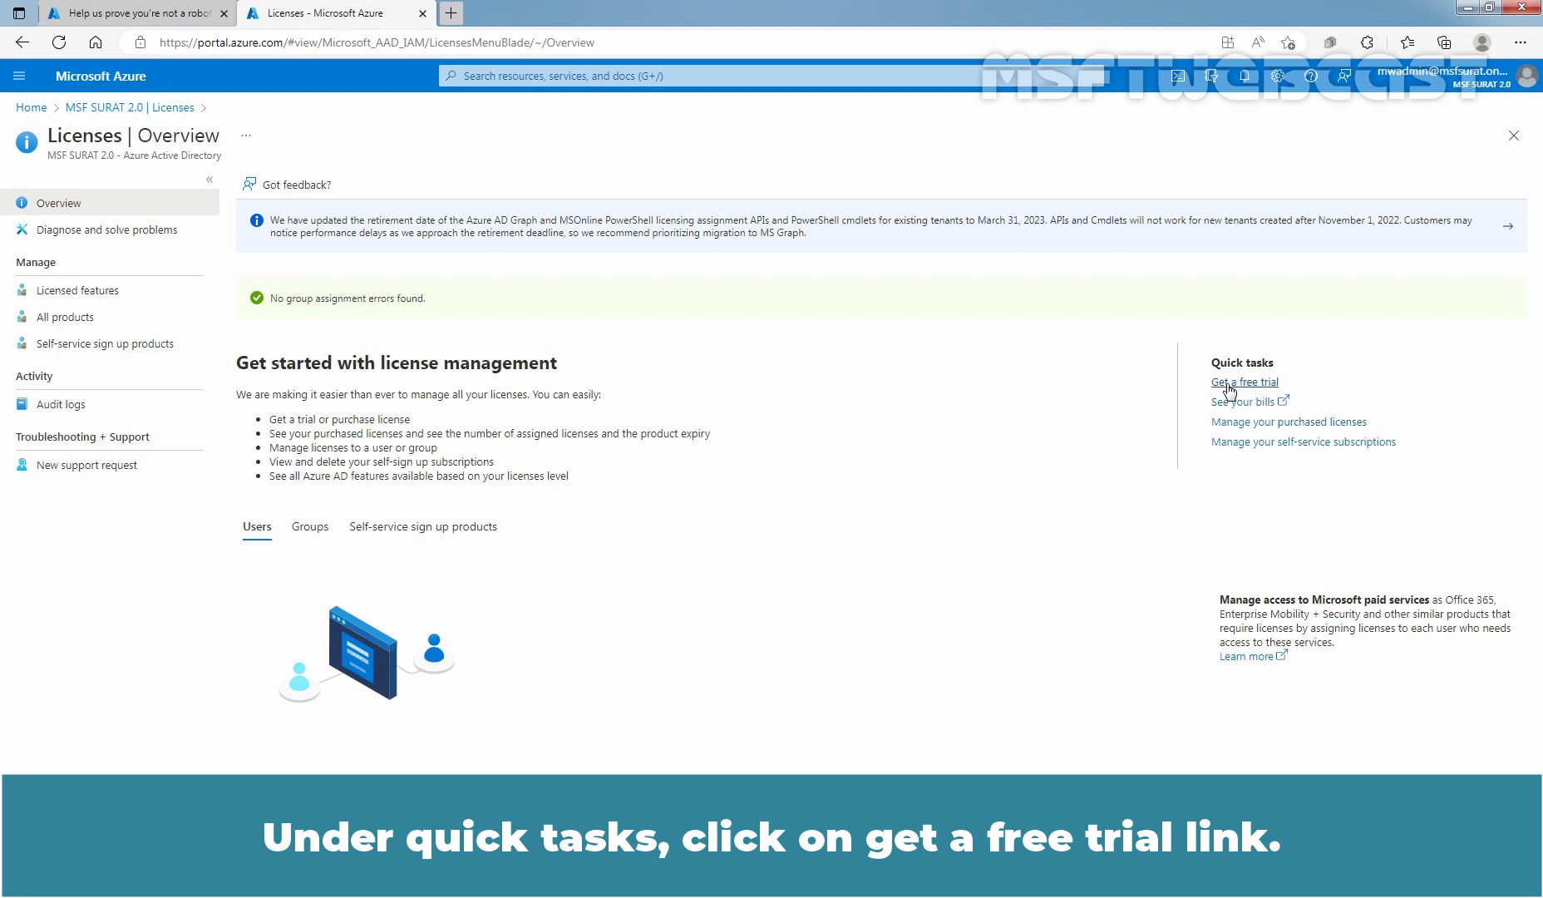
click(1244, 383)
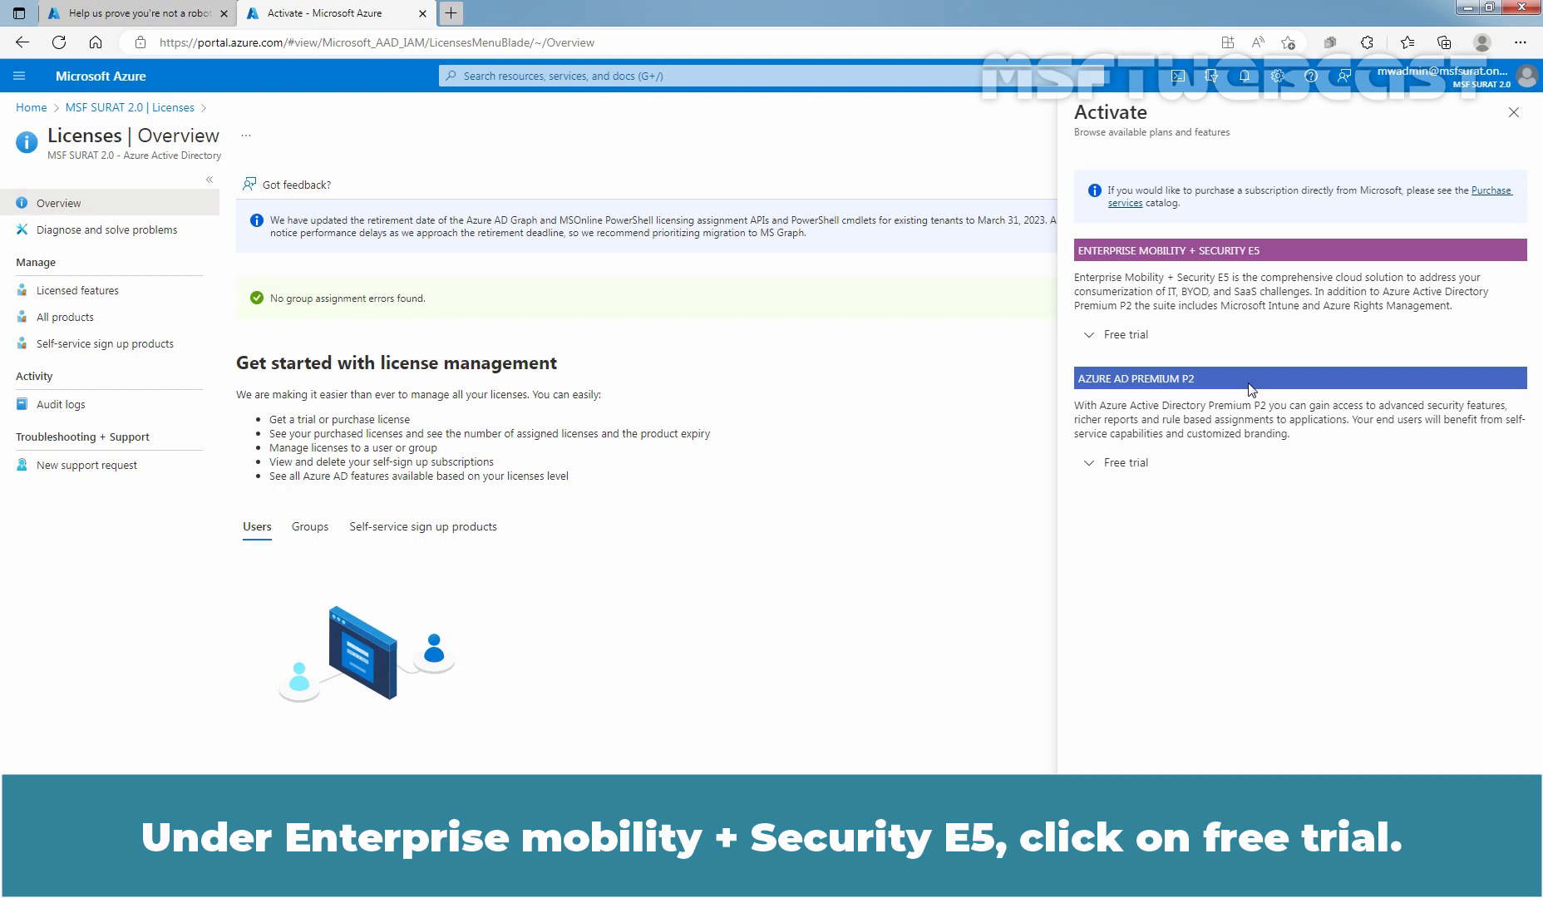
click(1124, 334)
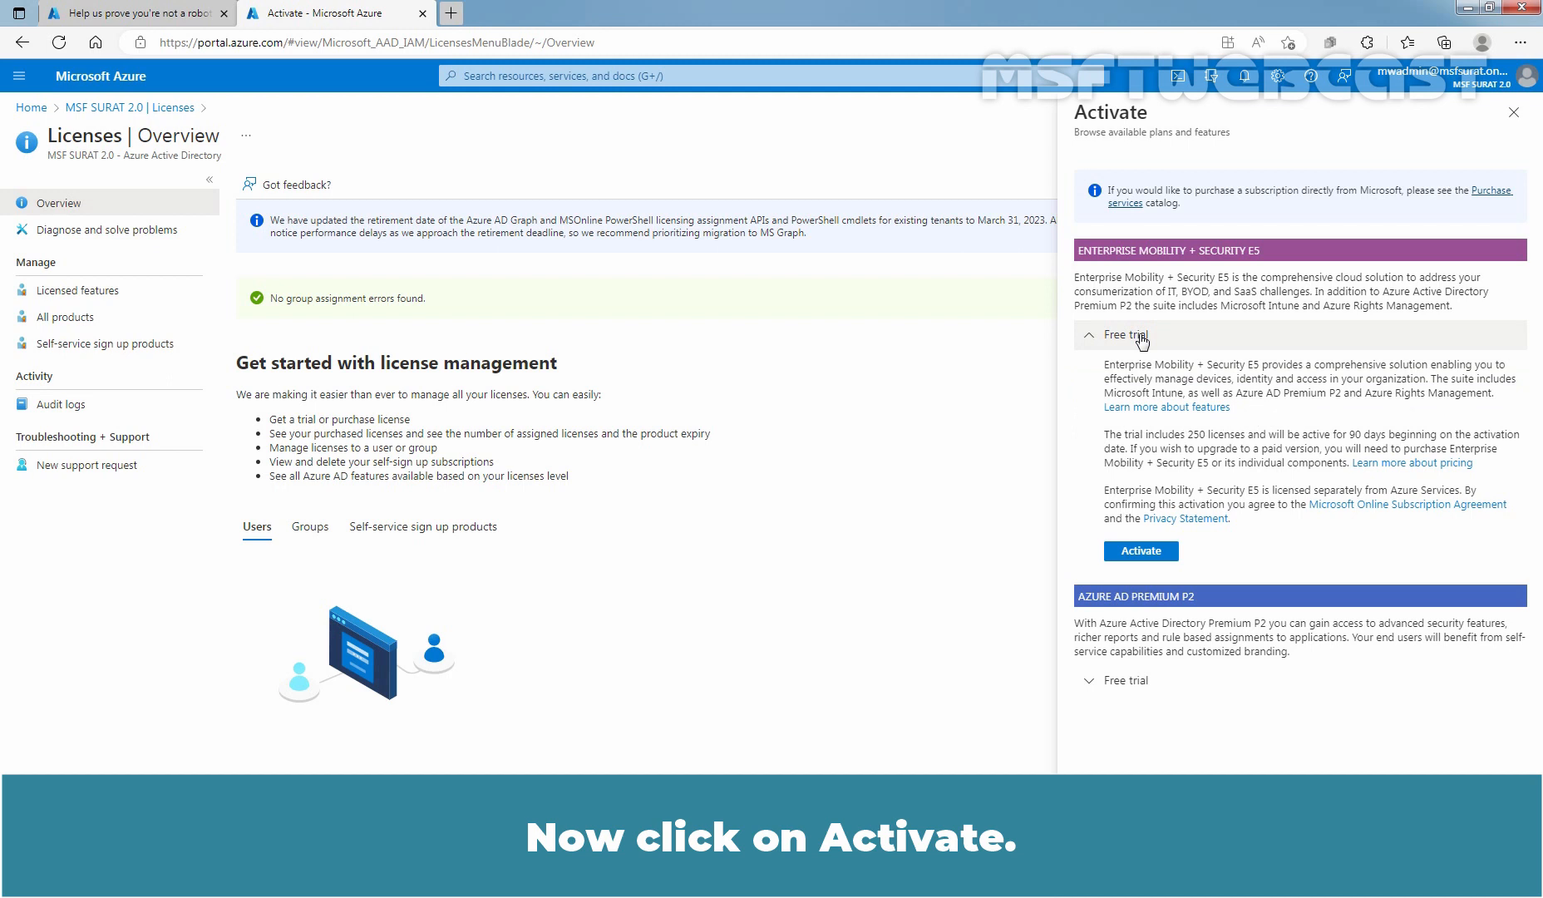
Step: Activate the Enterprise Mobility + Security E5 trial and confirm the success notification
click(1139, 551)
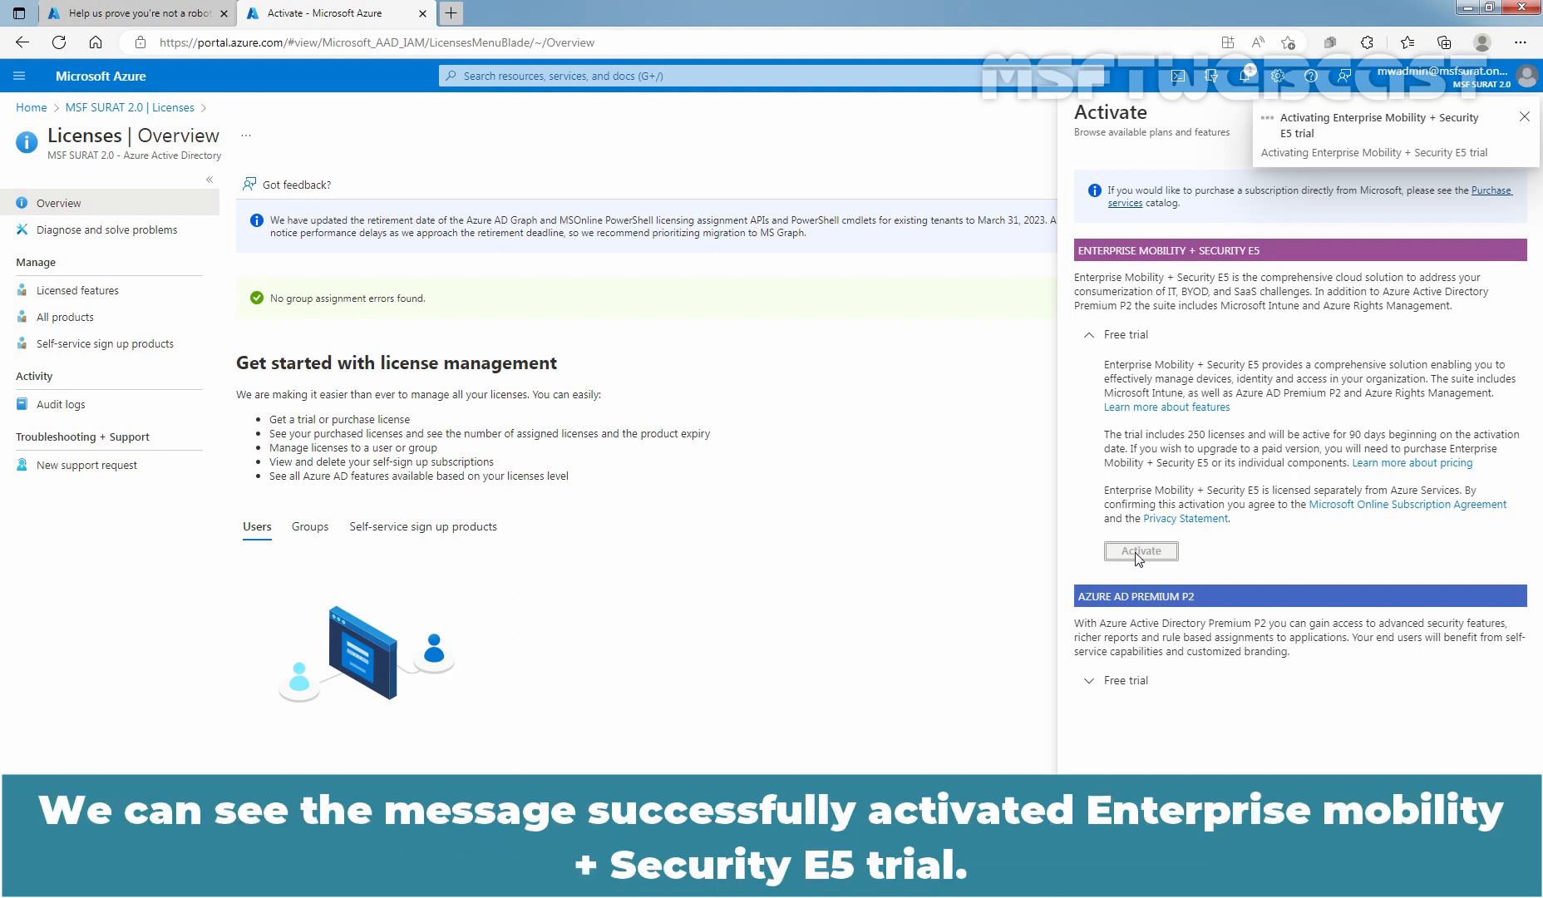
click(1139, 550)
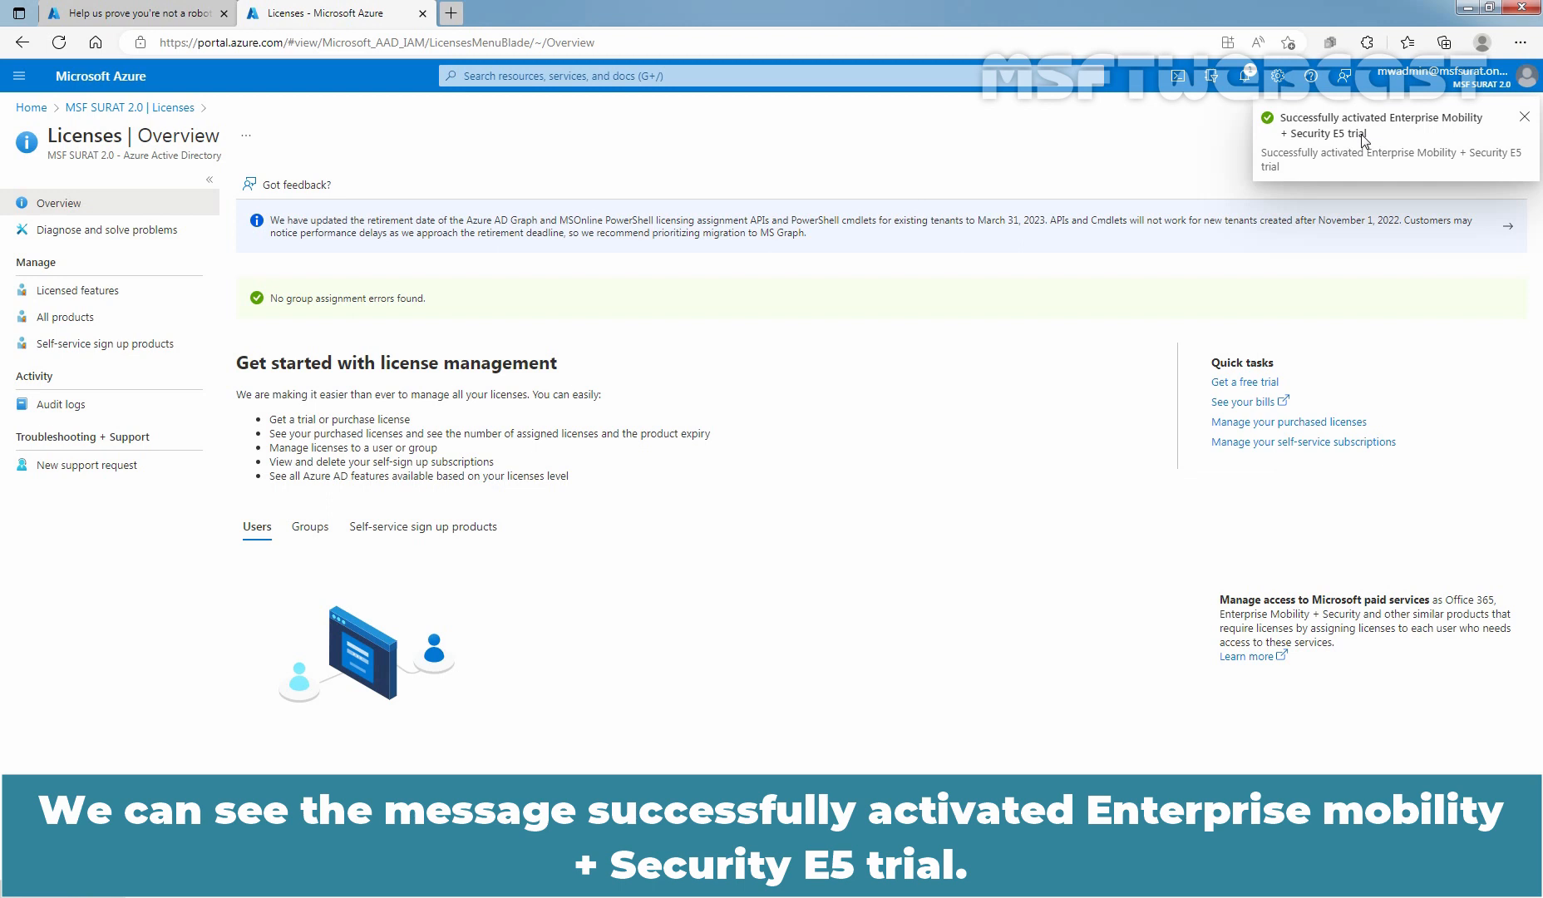
mouse_move(1287, 153)
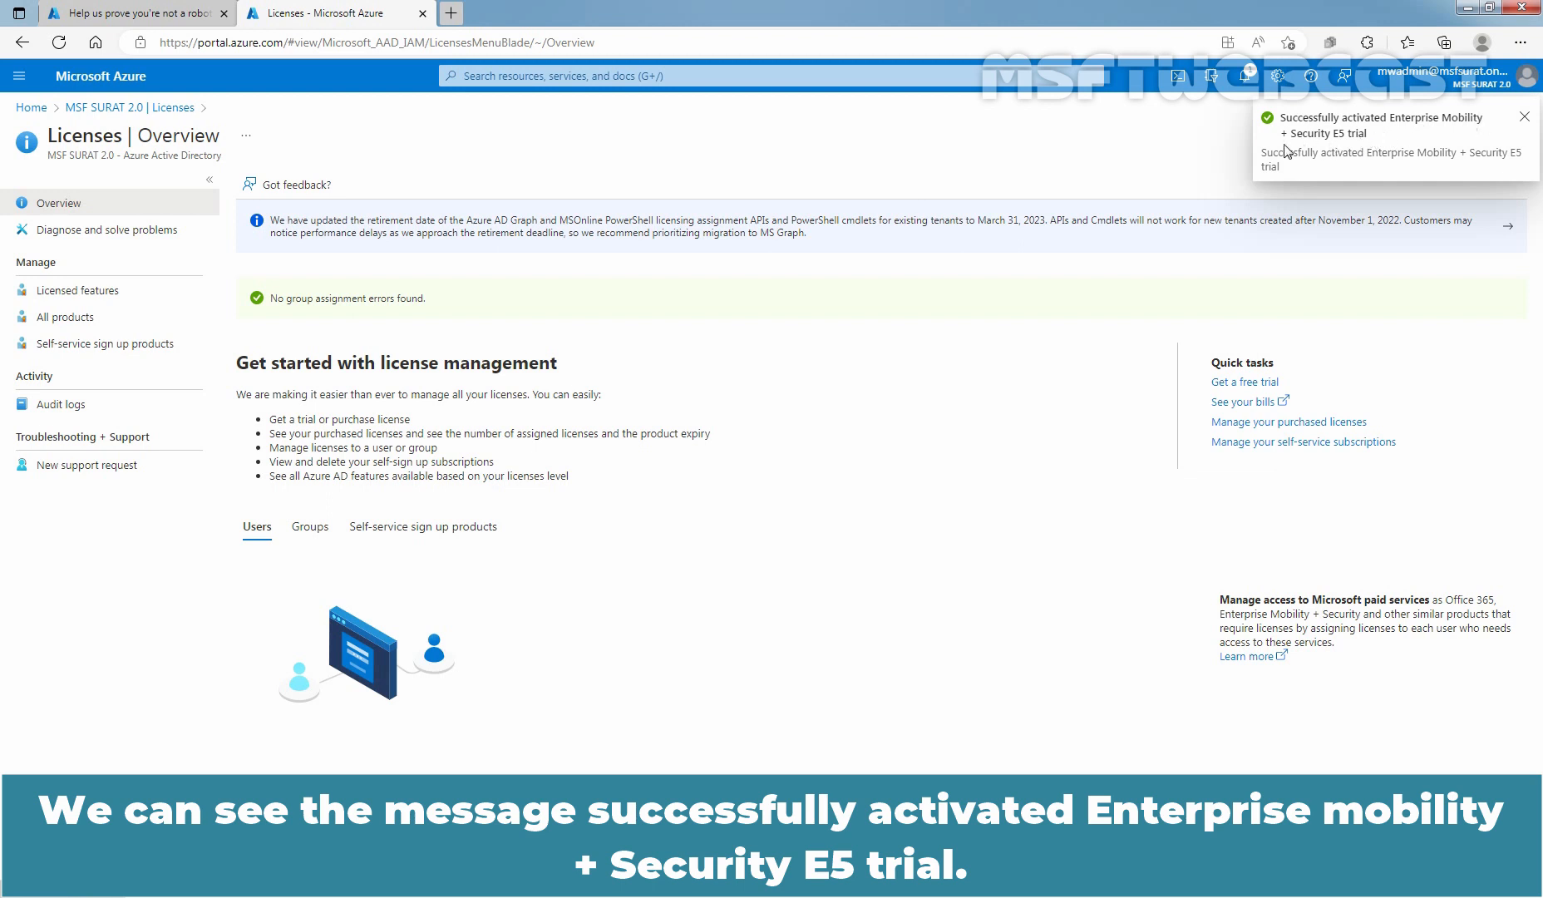
mouse_move(1357, 147)
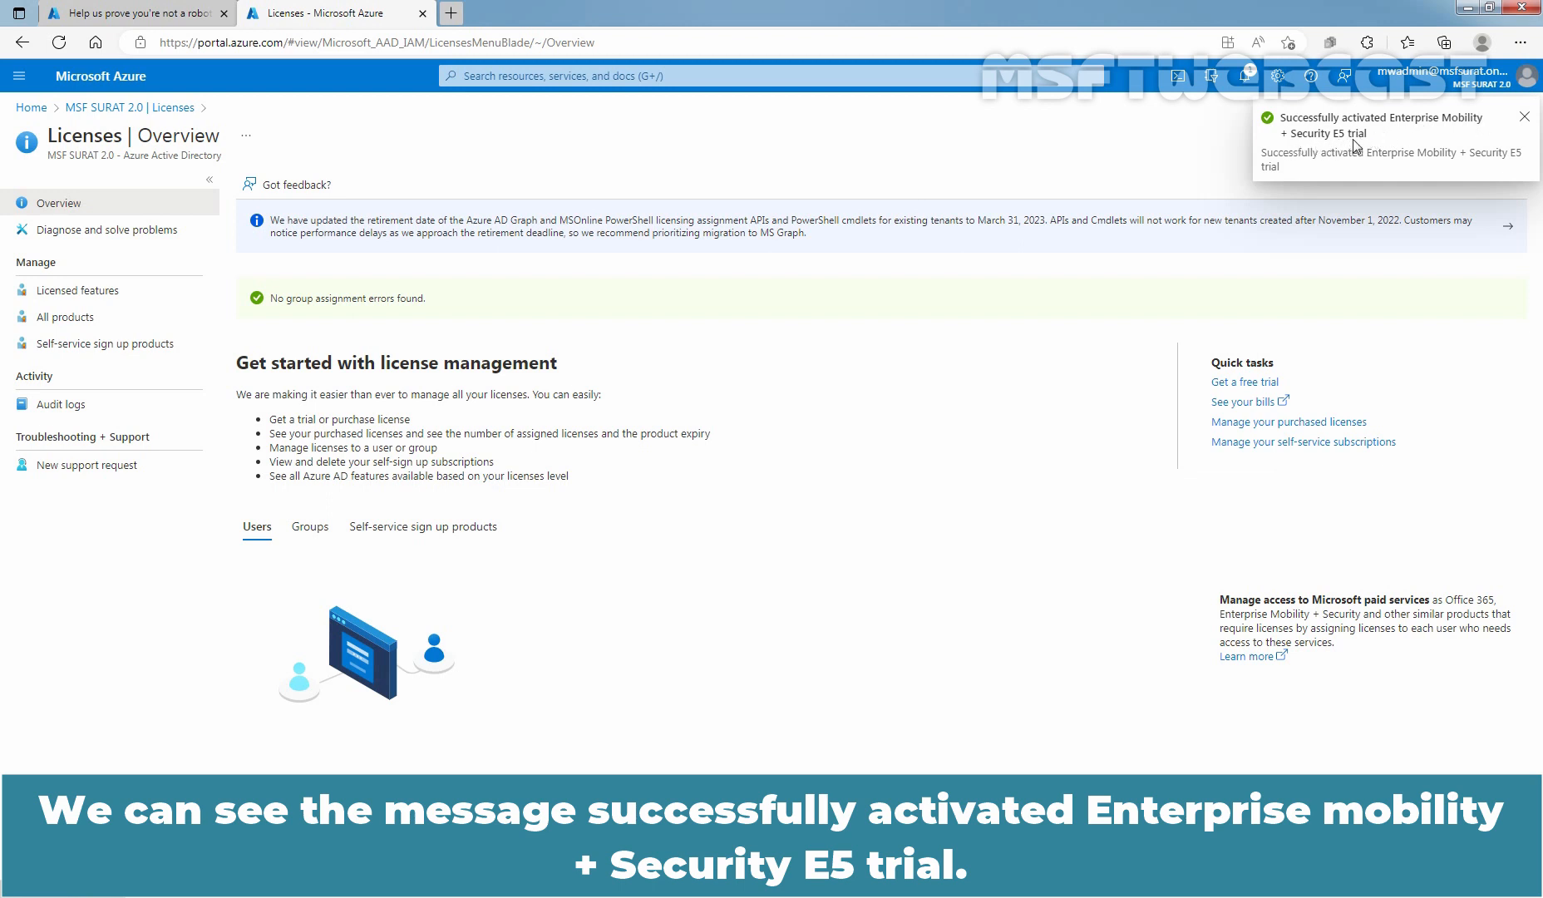
mouse_move(775, 564)
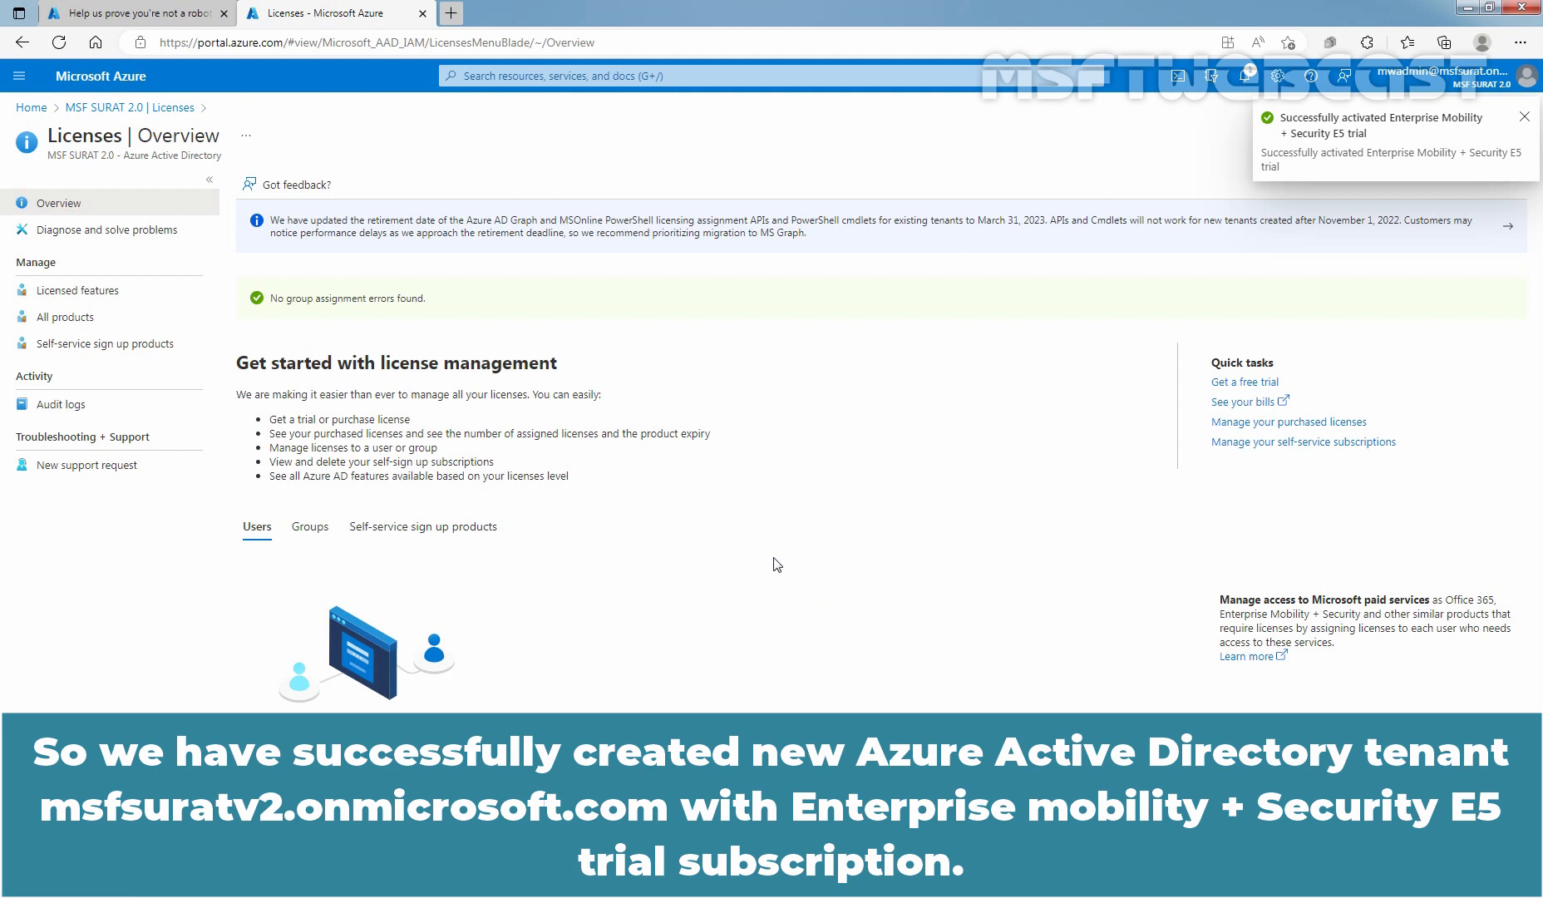
click(1525, 117)
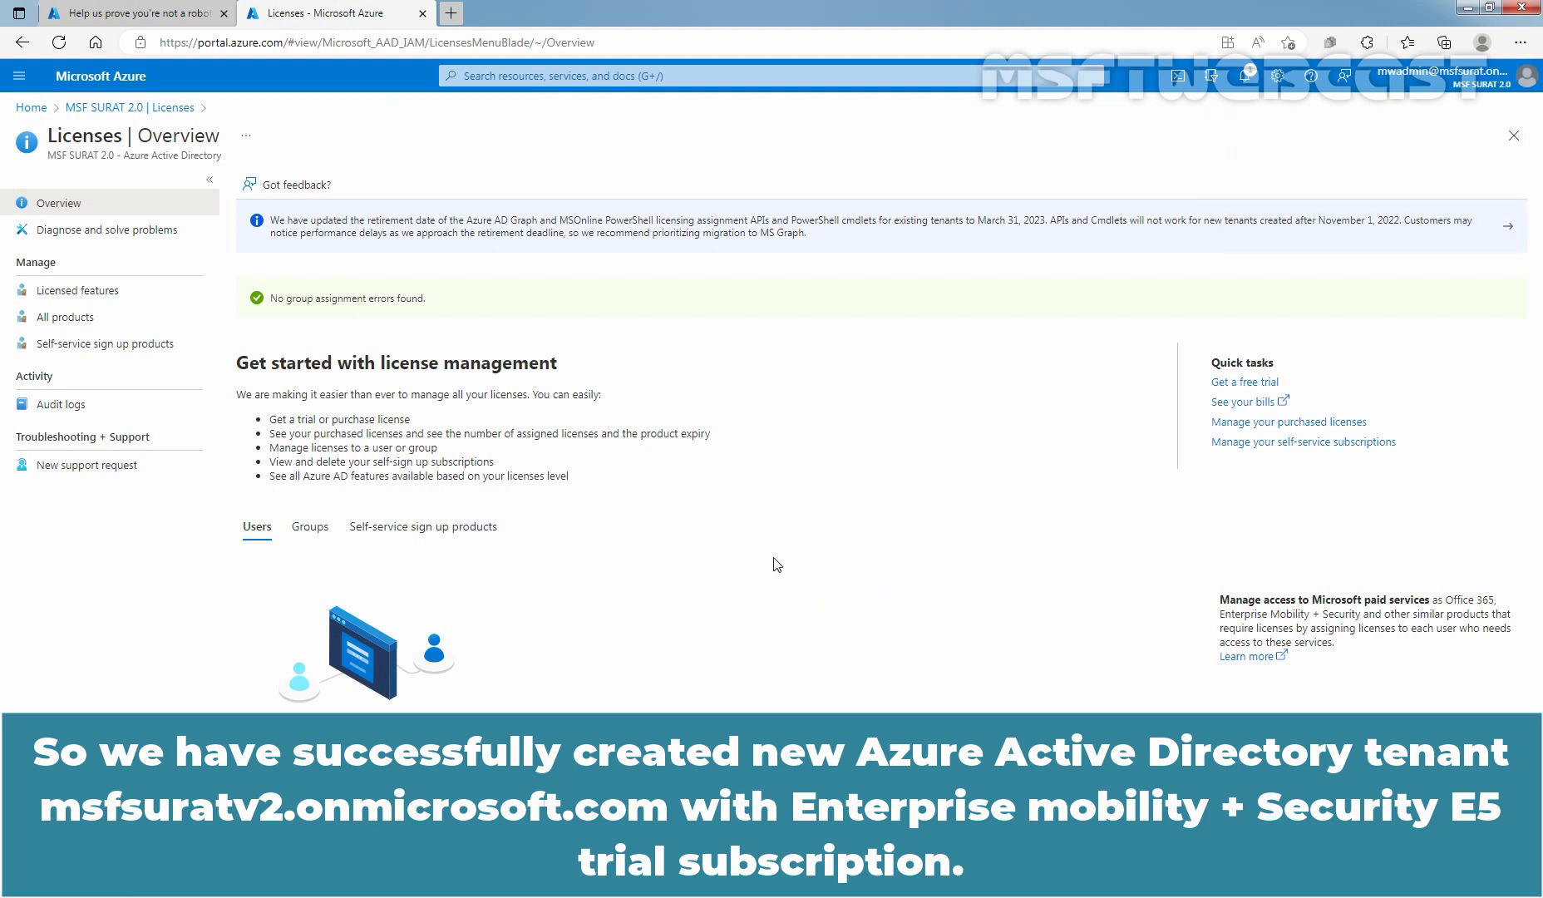